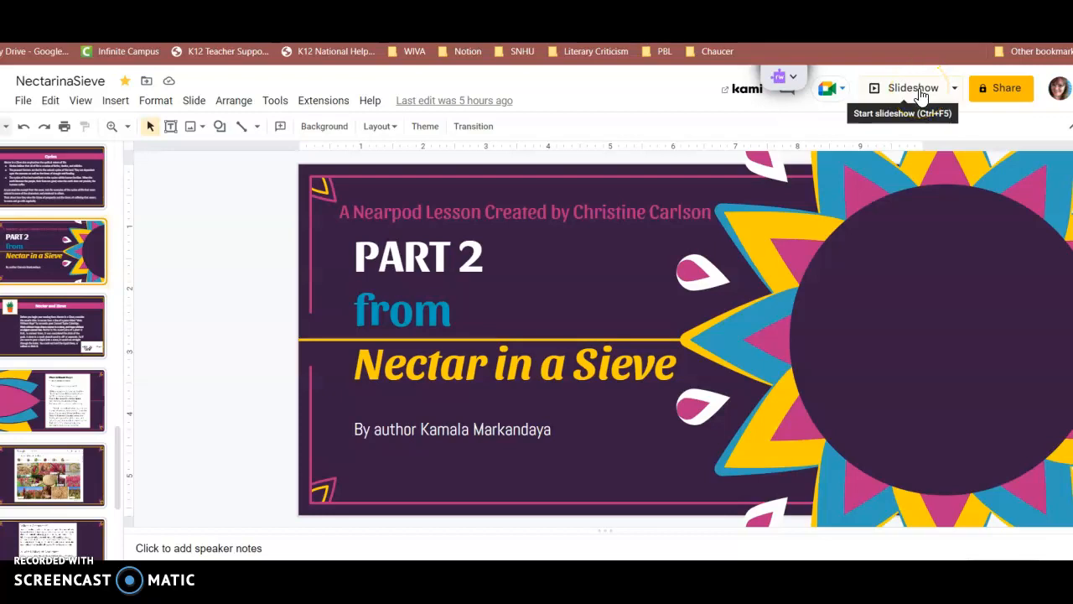
mouse_move(808, 456)
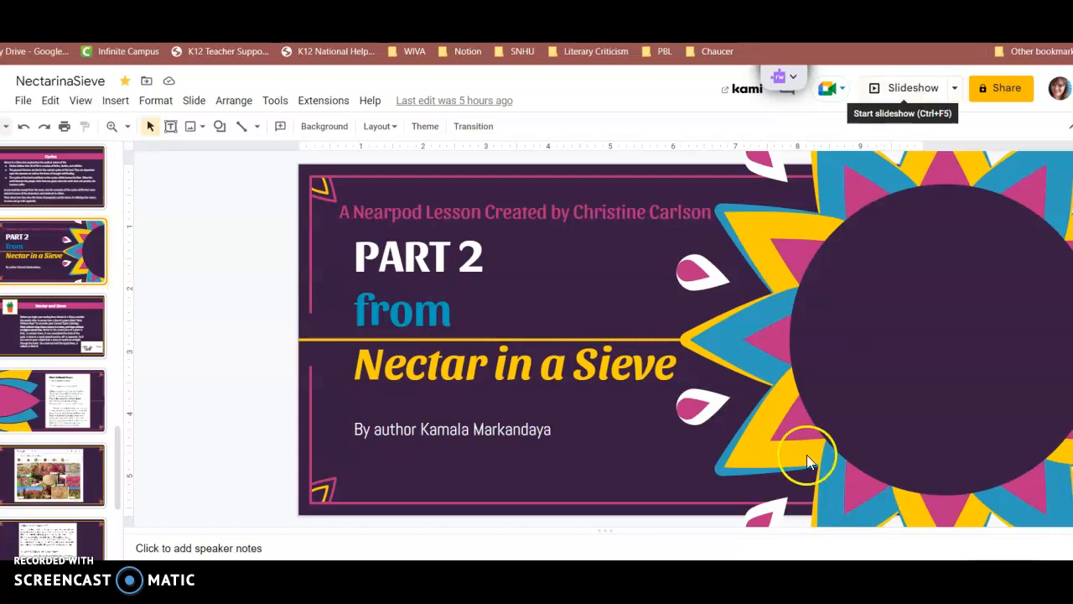
mouse_move(352, 186)
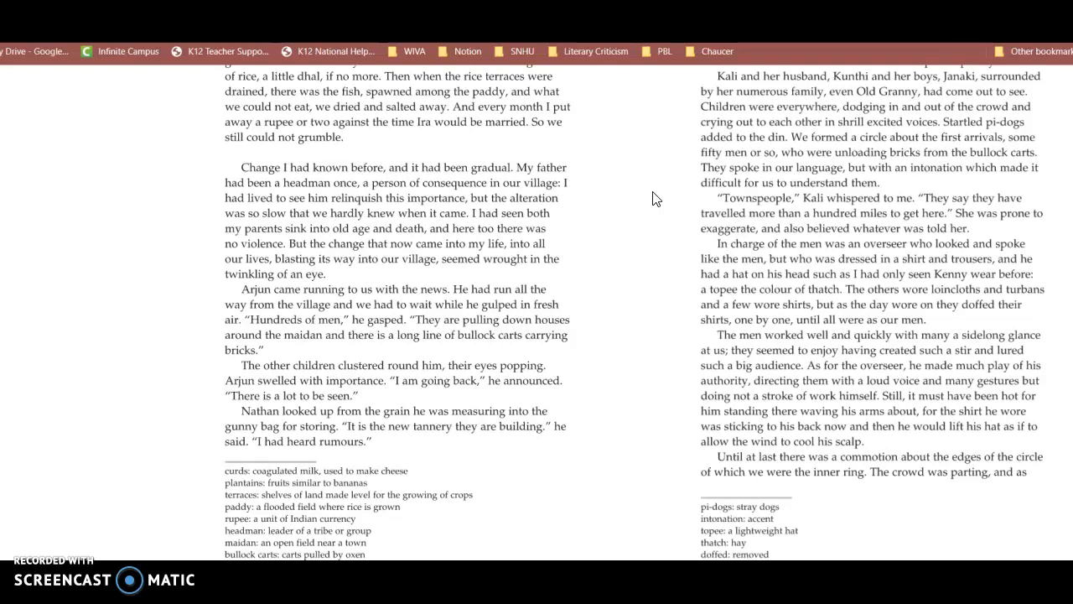
mouse_move(657, 218)
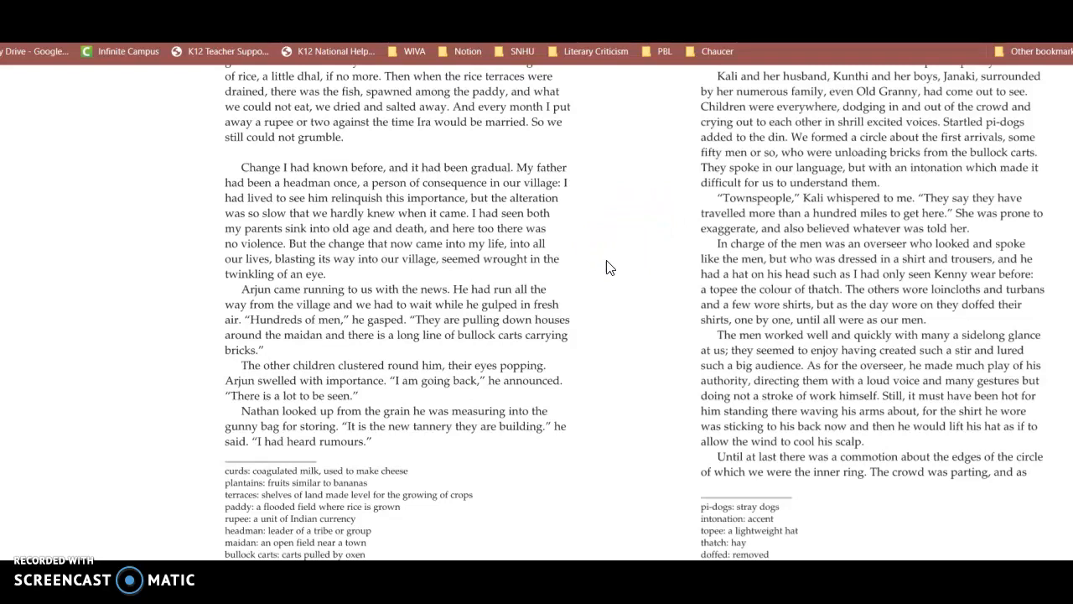
Scroll the spread down to the second page where villagers watch the bullock carts arrive.
scroll("down", 3)
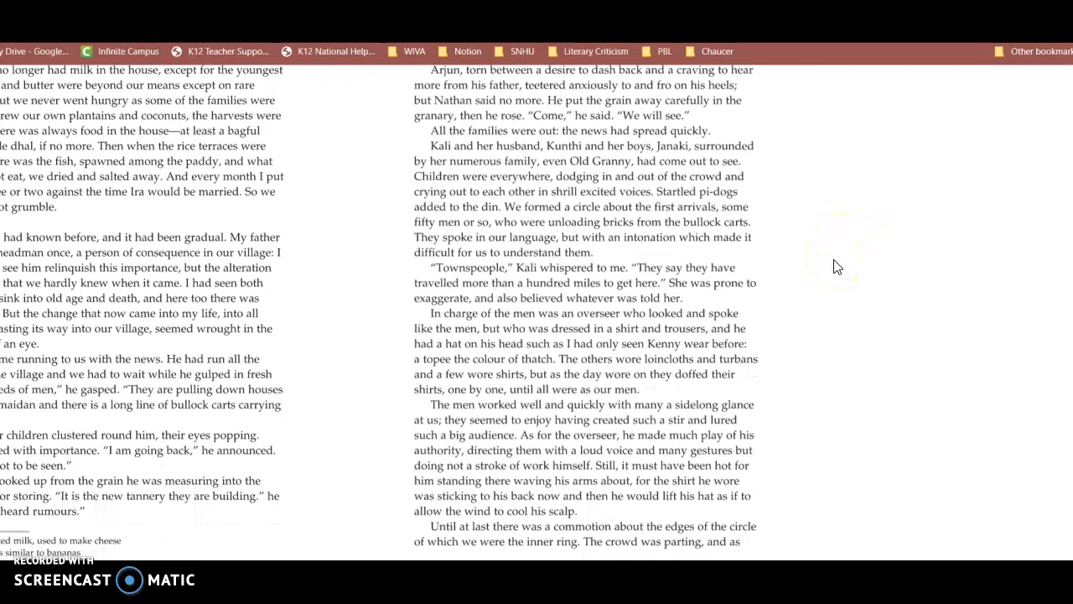
Scroll to the bottom of pages 170–171 showing the overseer passage and vocabulary footnotes.
scroll("down", 3)
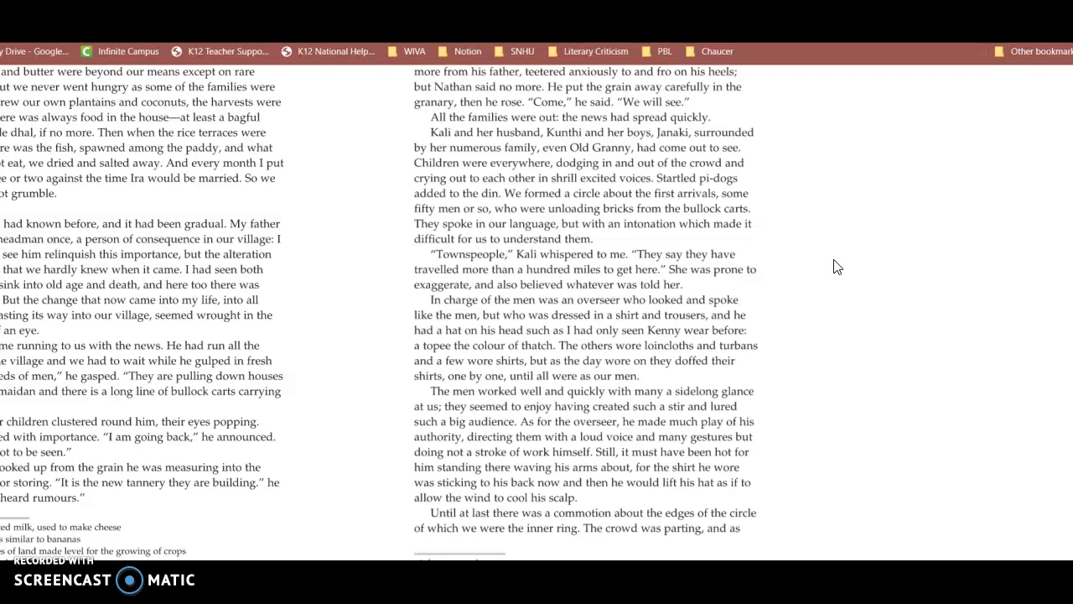
scroll("down", 3)
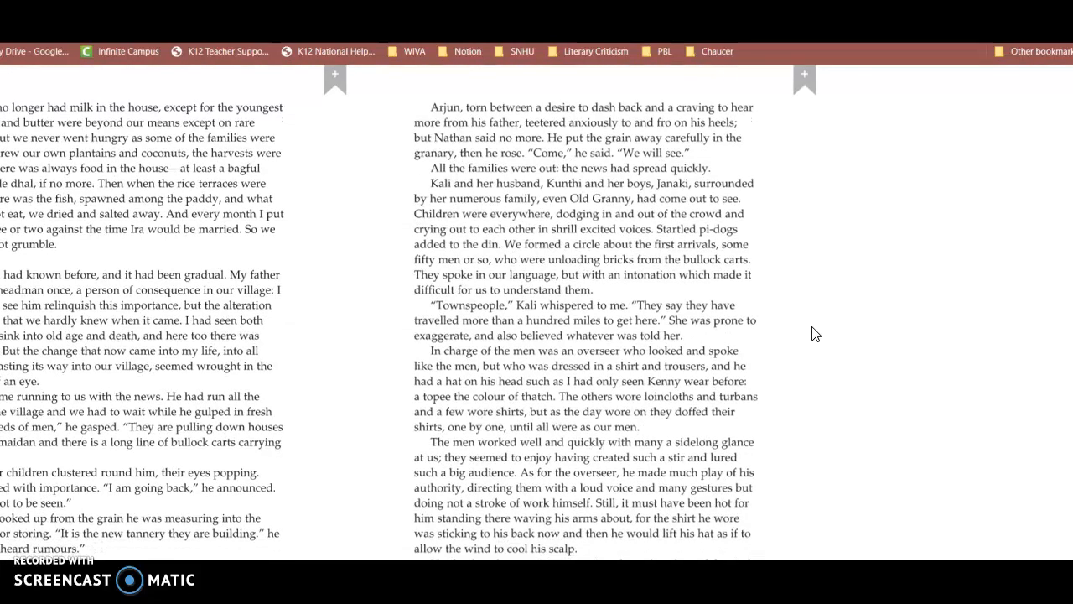
scroll("down", 3)
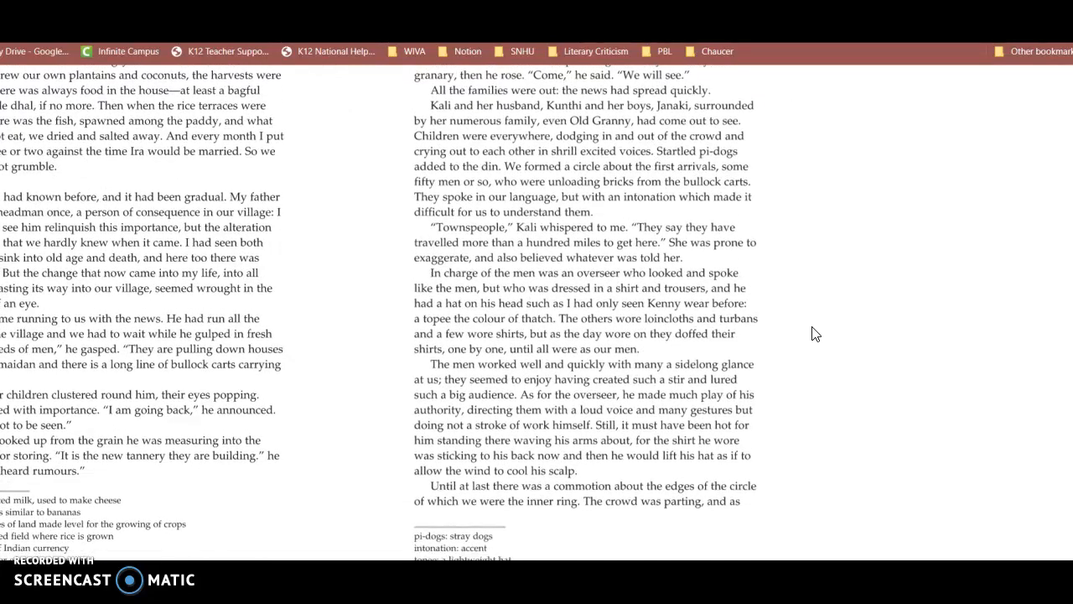
scroll("down", 3)
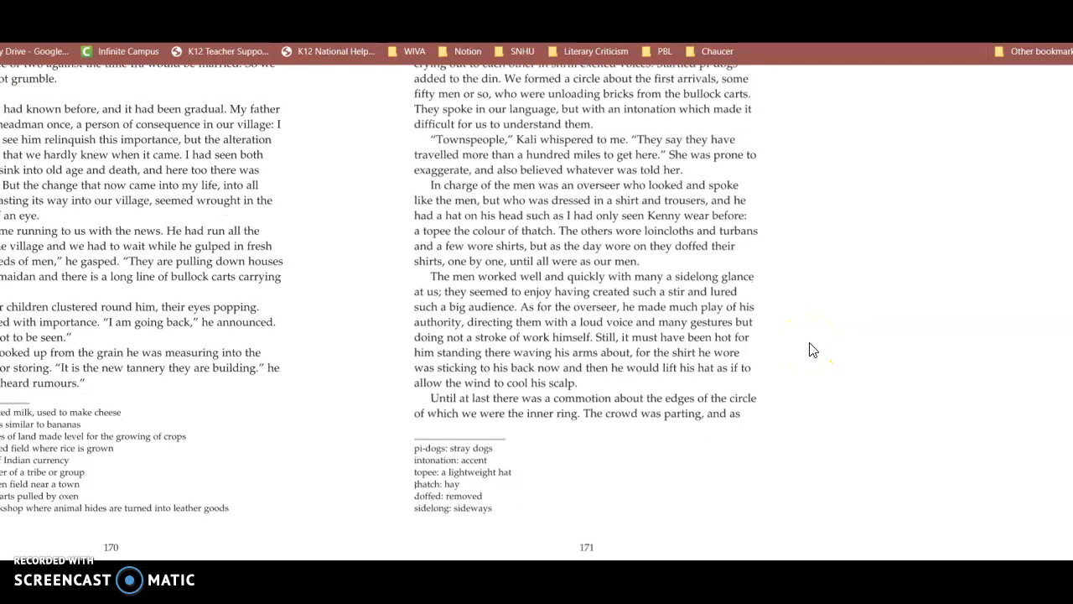
mouse_move(808, 367)
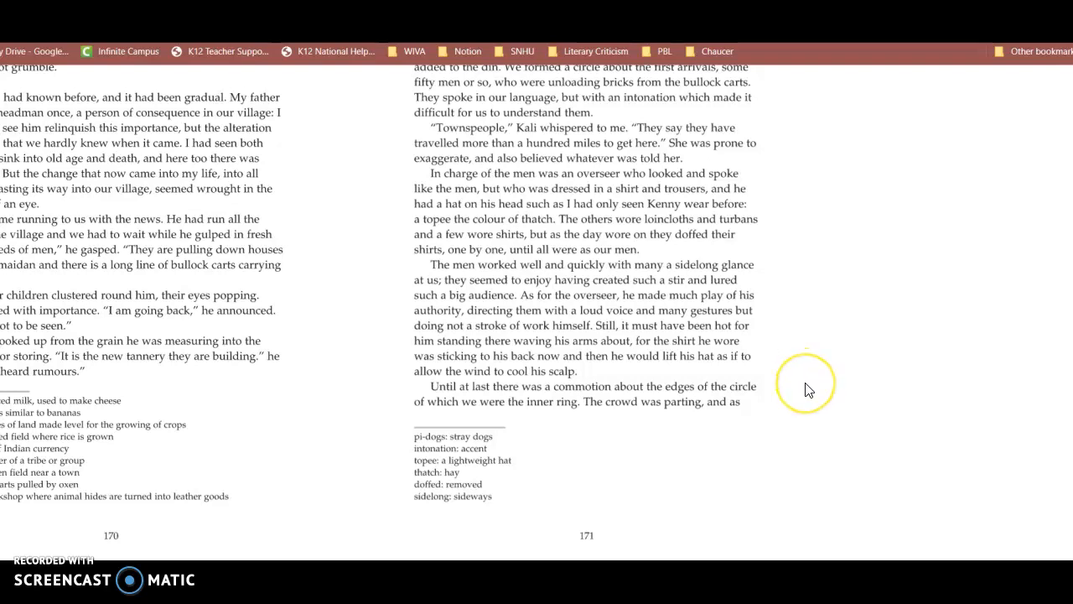
scroll("down", 3)
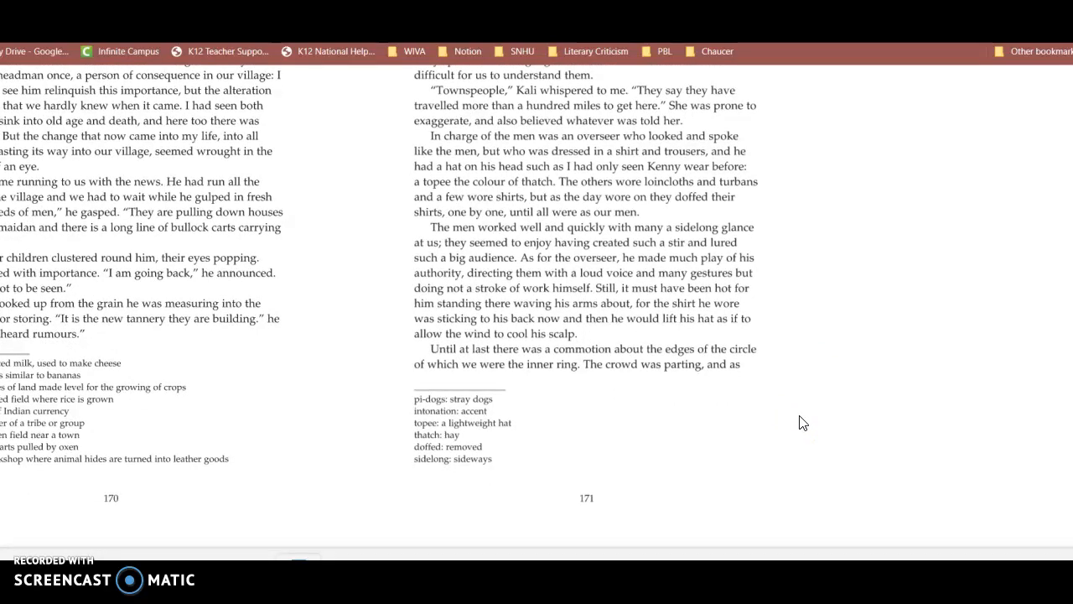
Turn to the next spread where the tannery building is completed and village prices rise.
left_click(761, 417)
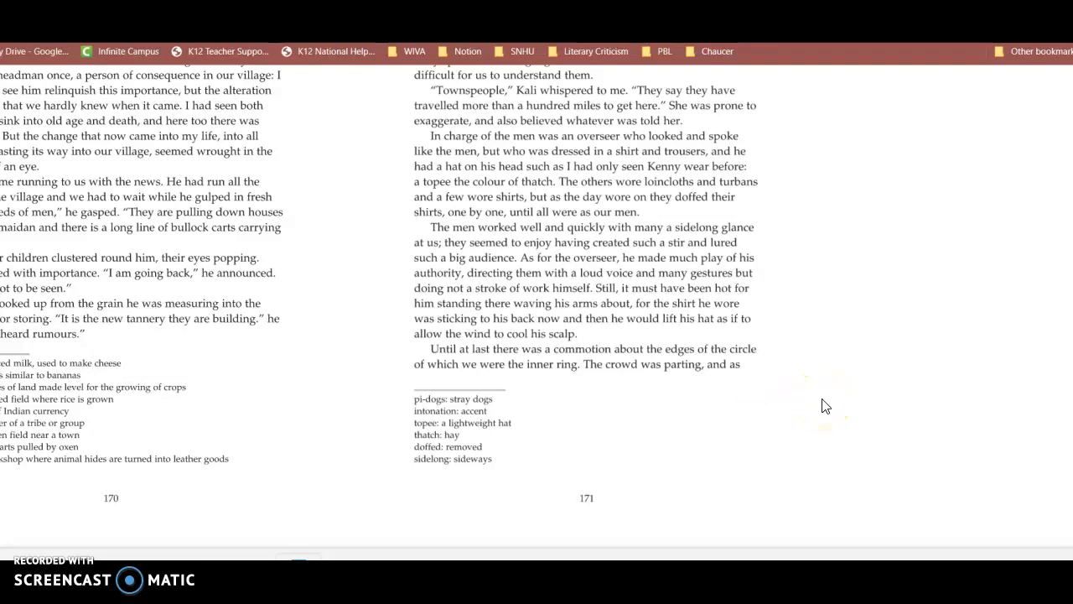
mouse_move(713, 439)
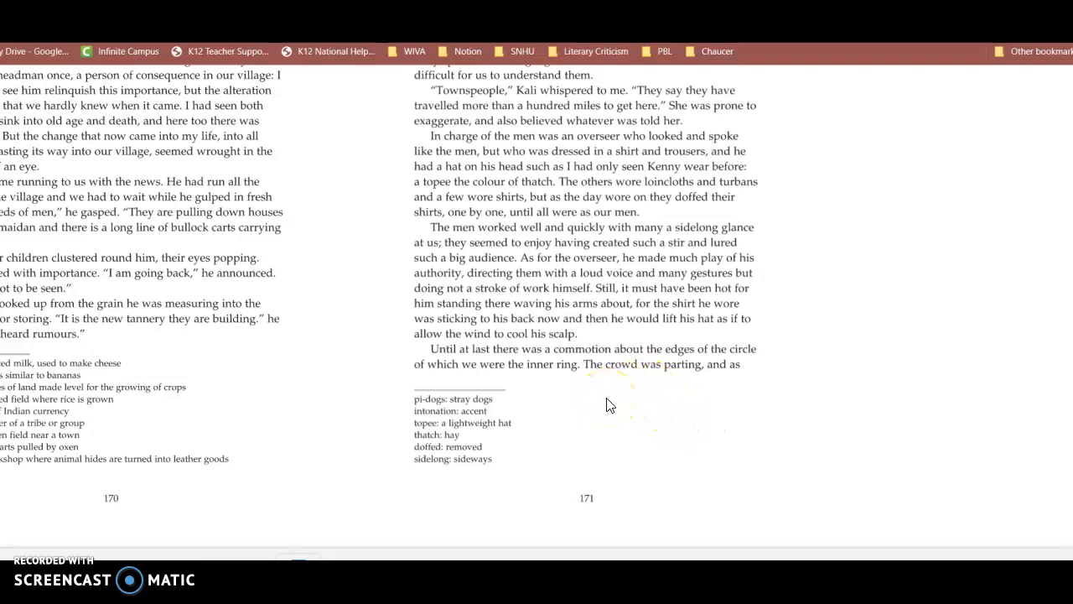
left_click(657, 418)
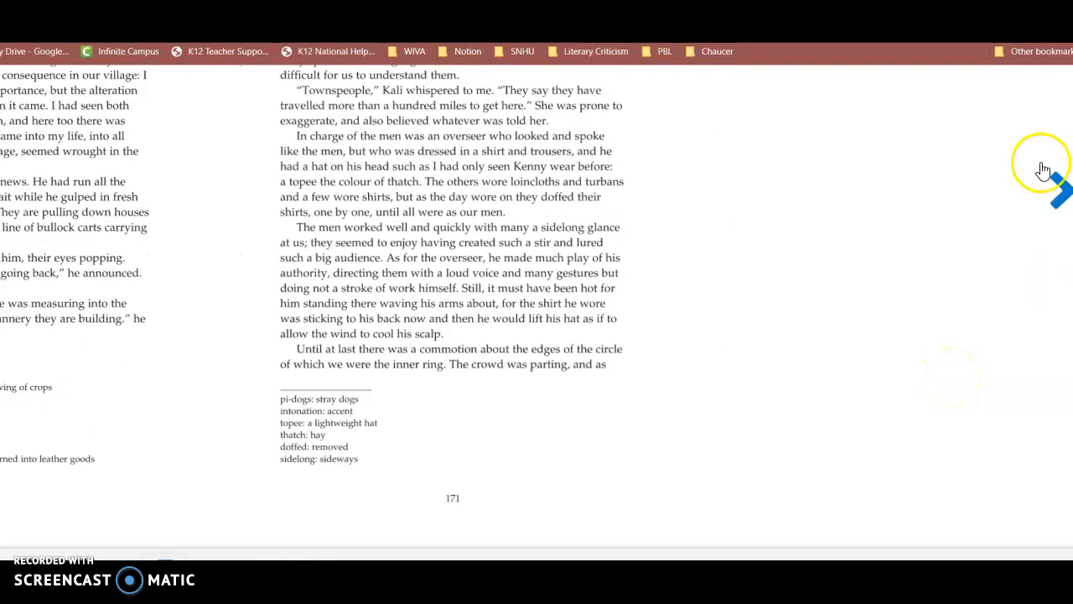
left_click(1055, 188)
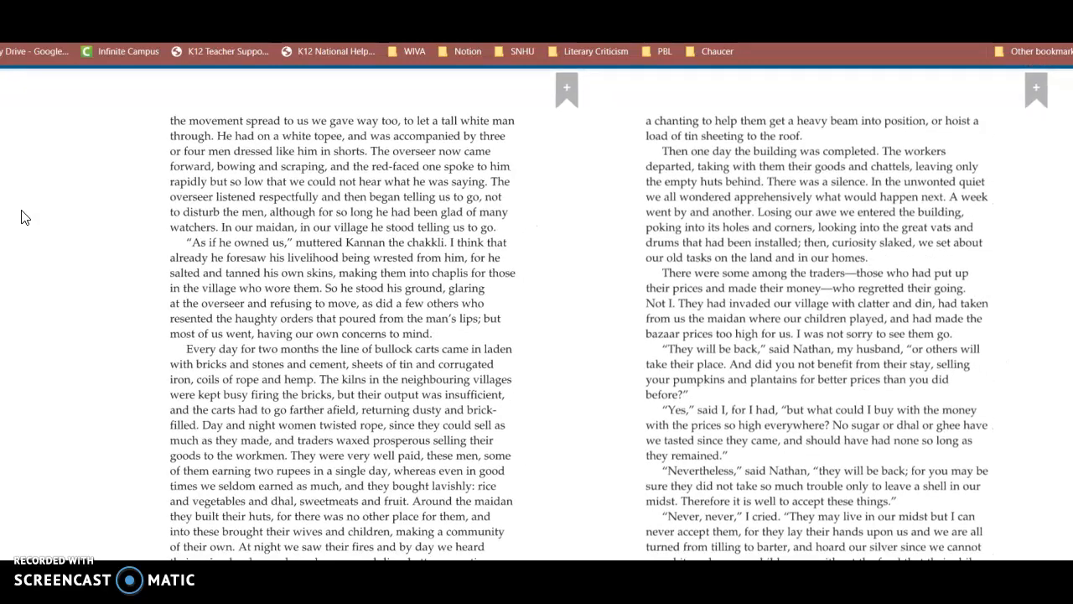
scroll("down", 3)
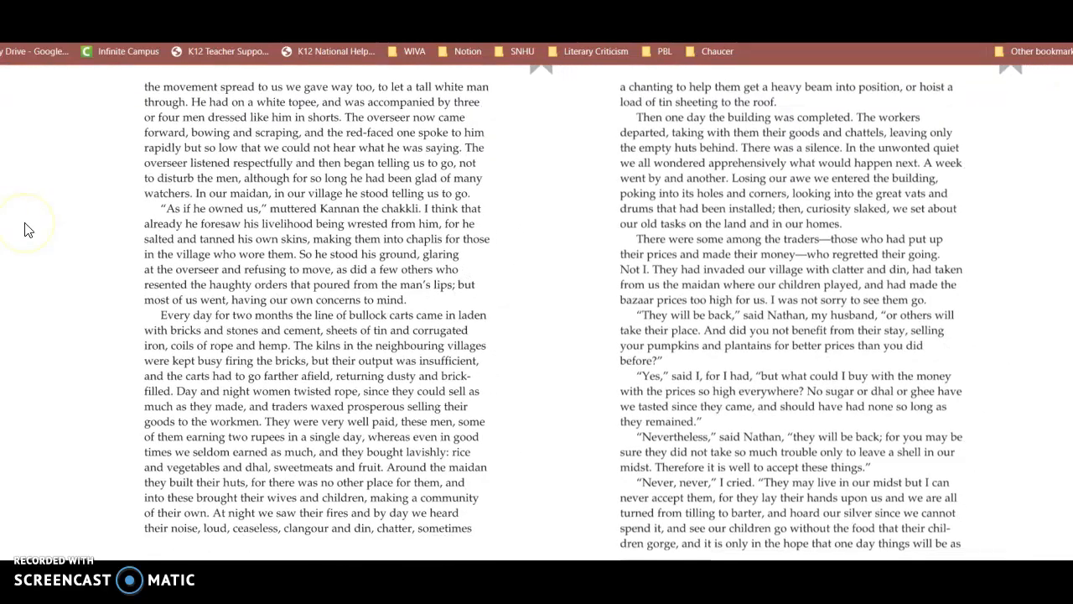
mouse_move(33, 224)
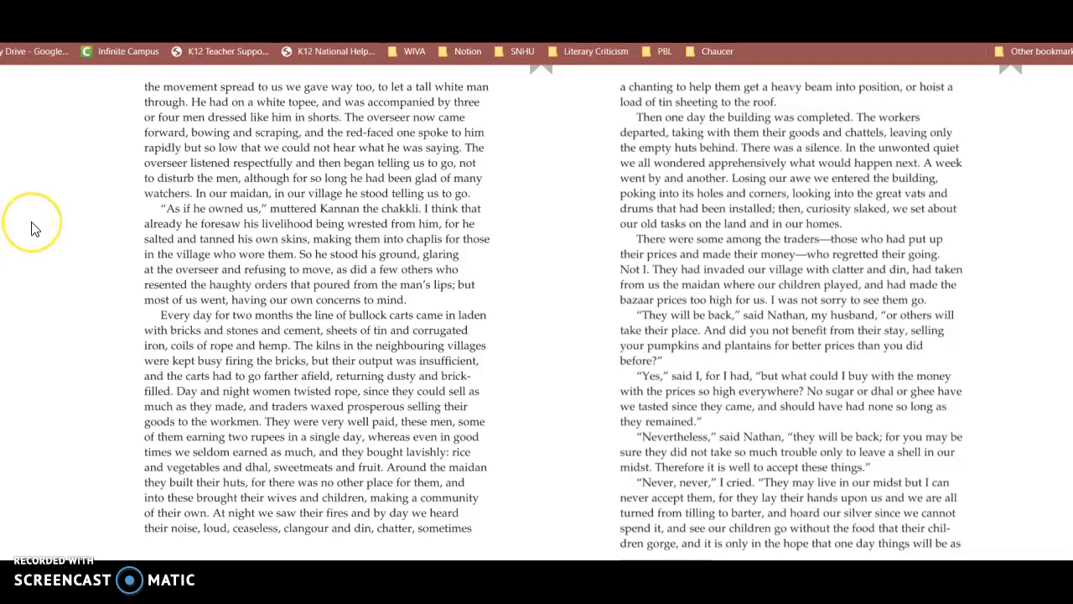
mouse_move(34, 228)
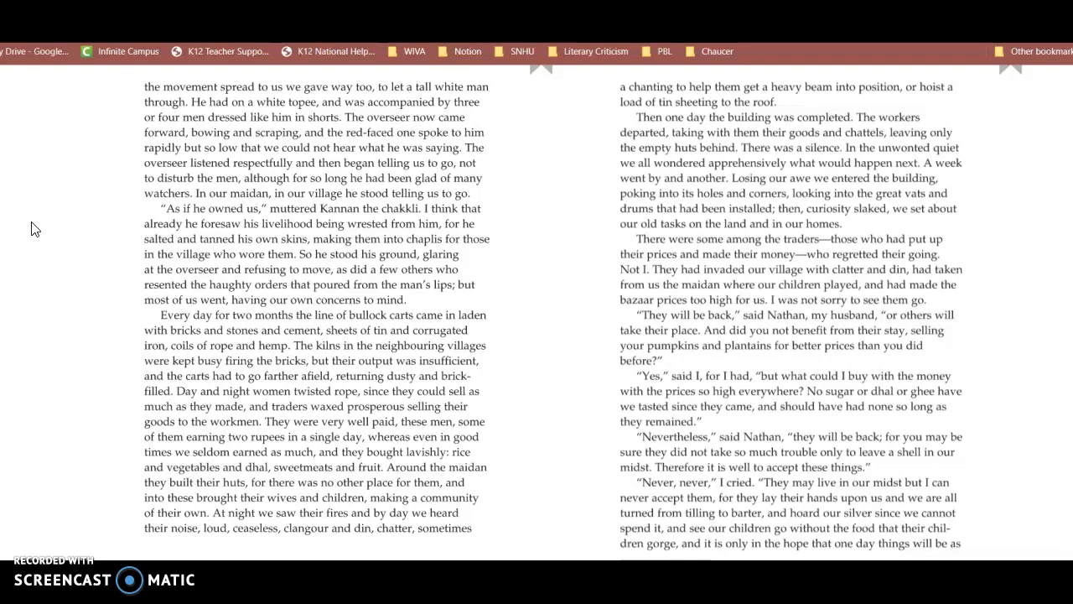
left_click(6, 285)
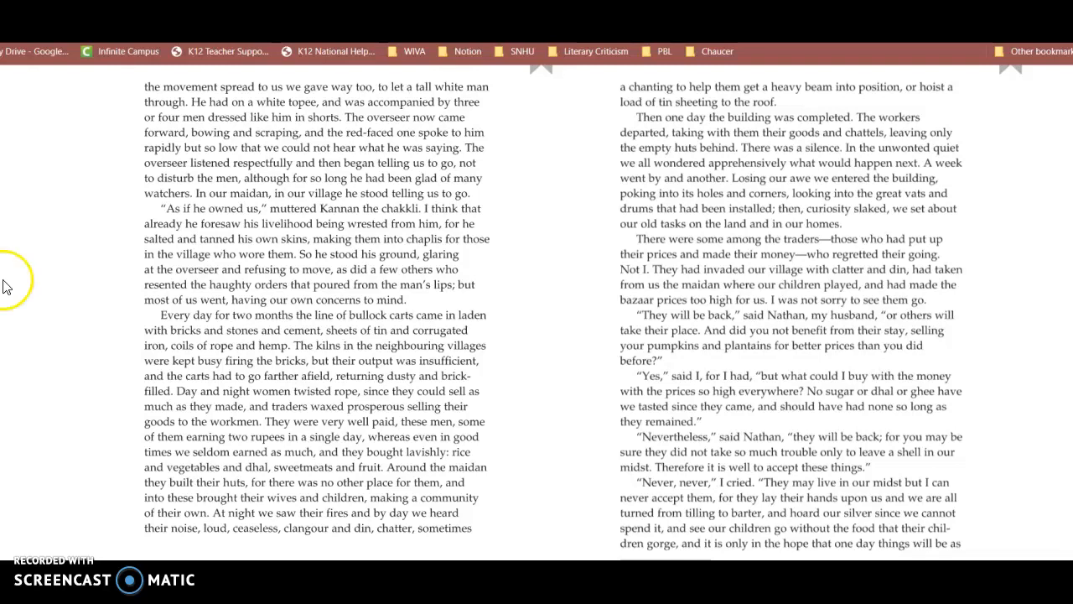
mouse_move(456, 268)
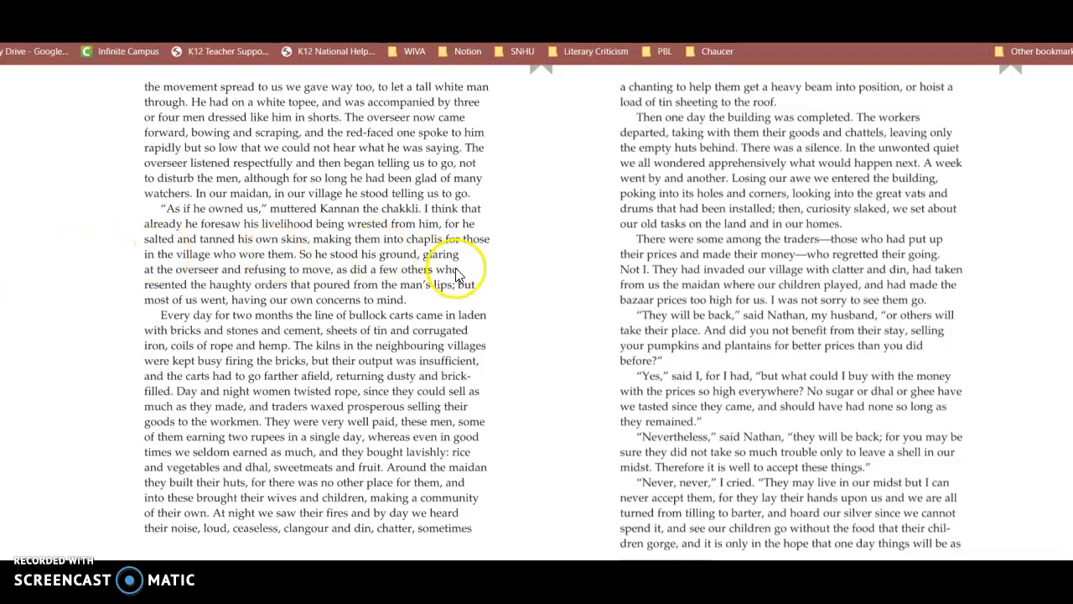
mouse_move(494, 306)
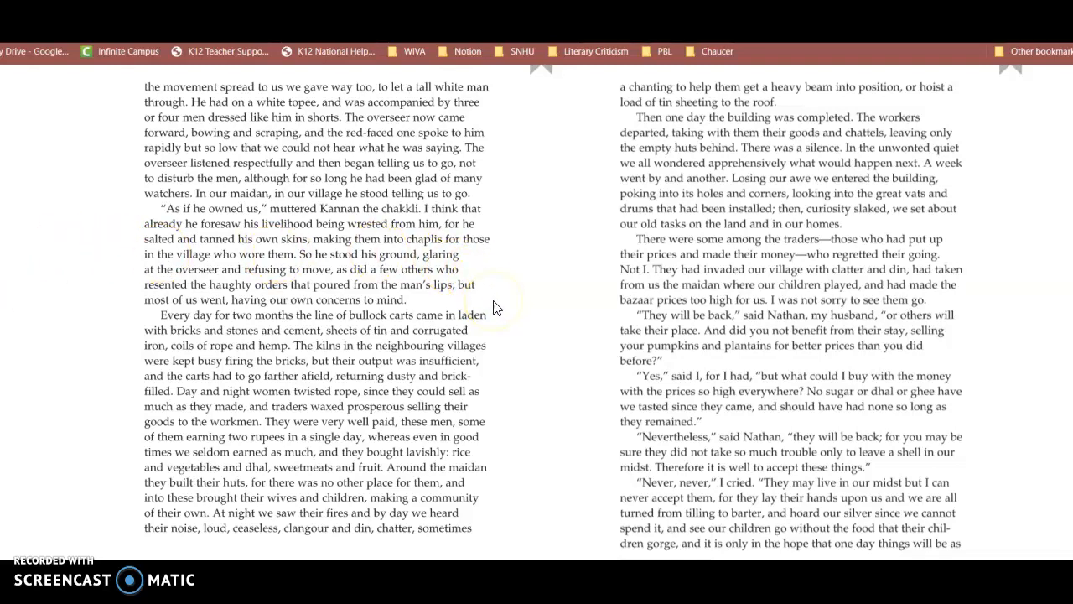
scroll("down", 3)
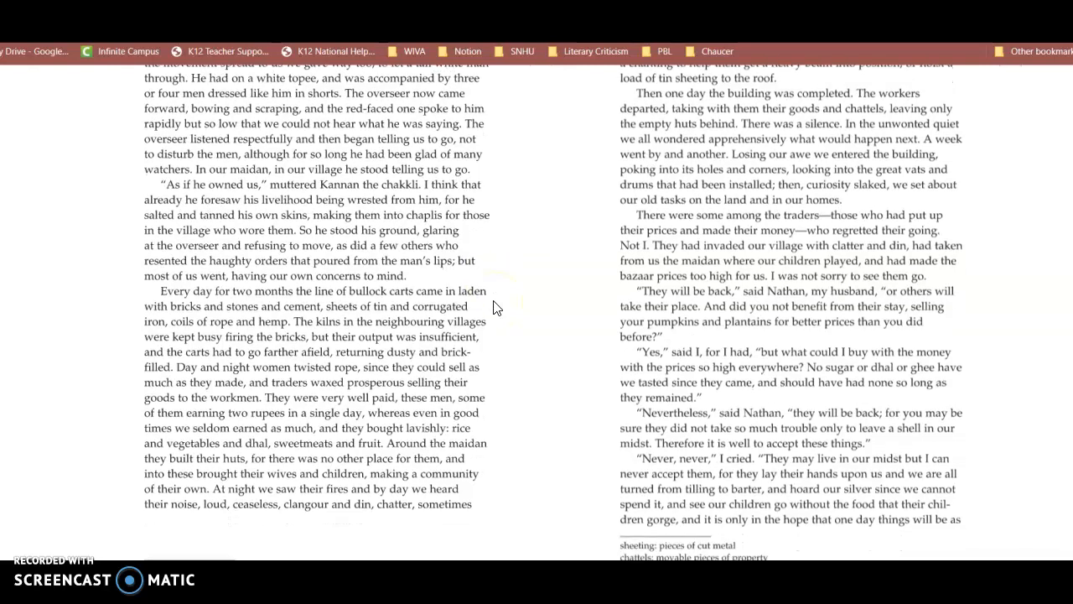
Scroll down to the footnote definitions such as chakli and chattels.
scroll("down", 3)
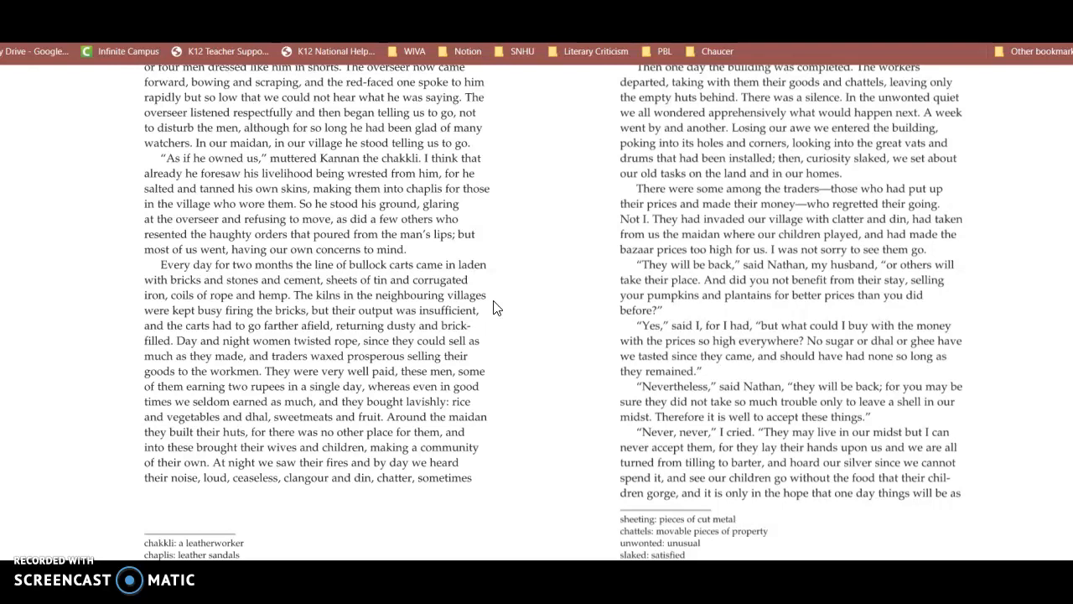
scroll("down", 3)
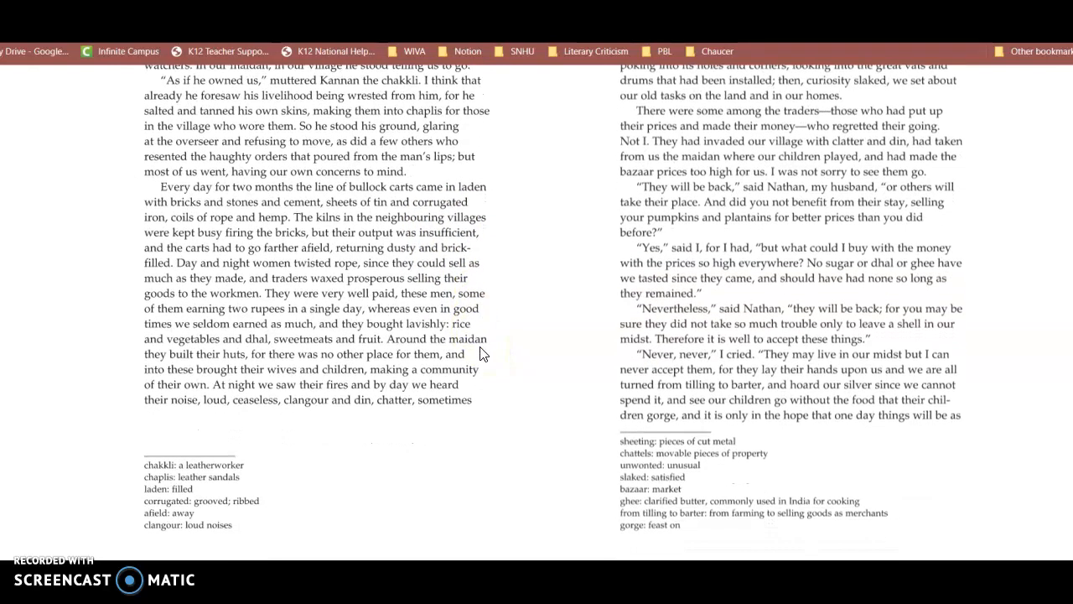
scroll("down", 3)
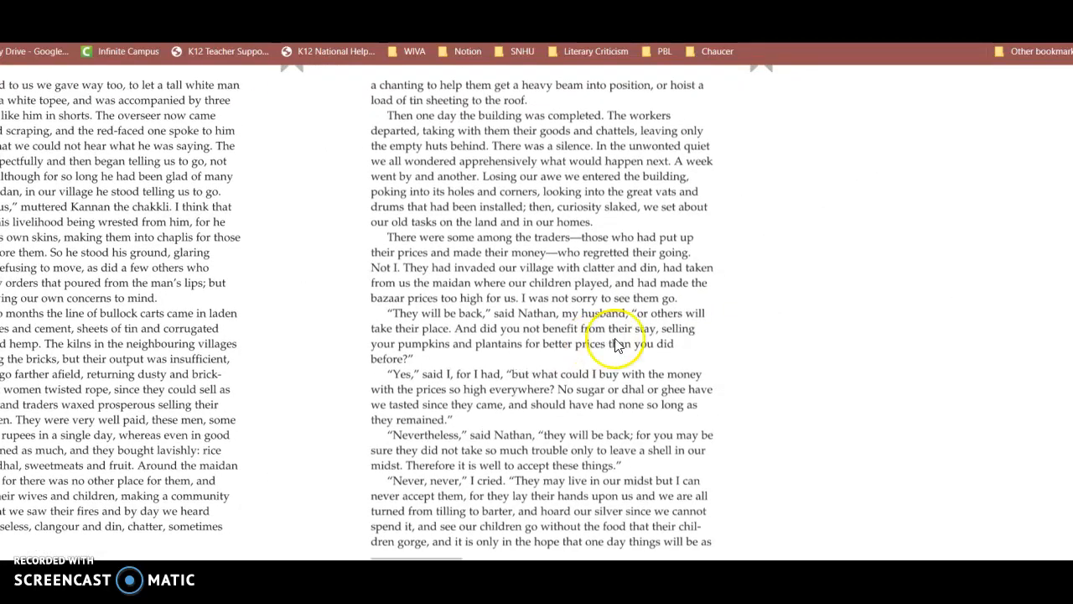
mouse_move(779, 332)
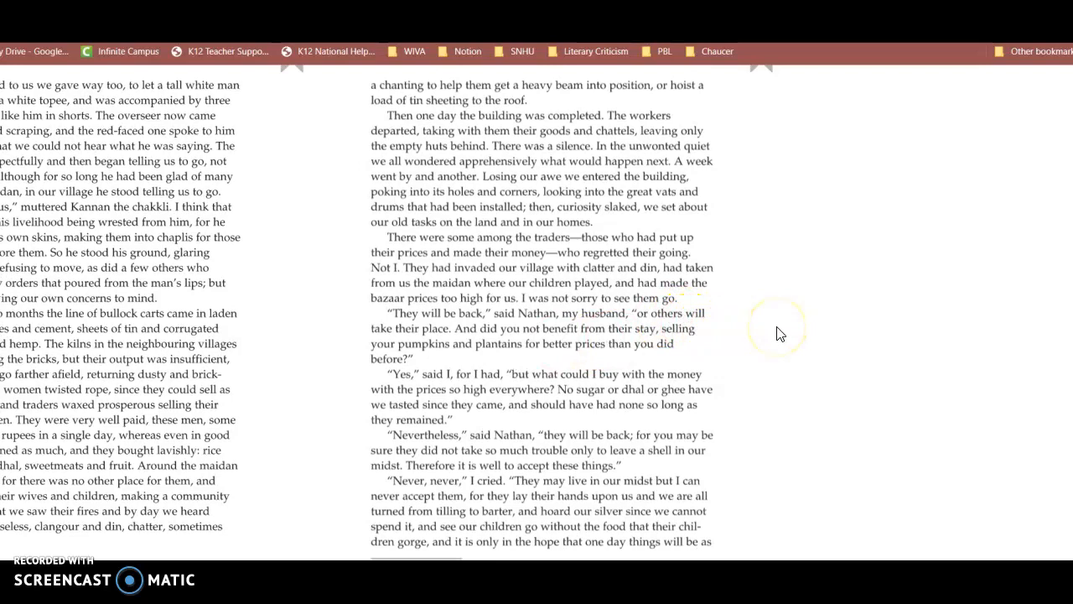
Scroll down through the rest of pages 172–173 while reading.
scroll("down", 3)
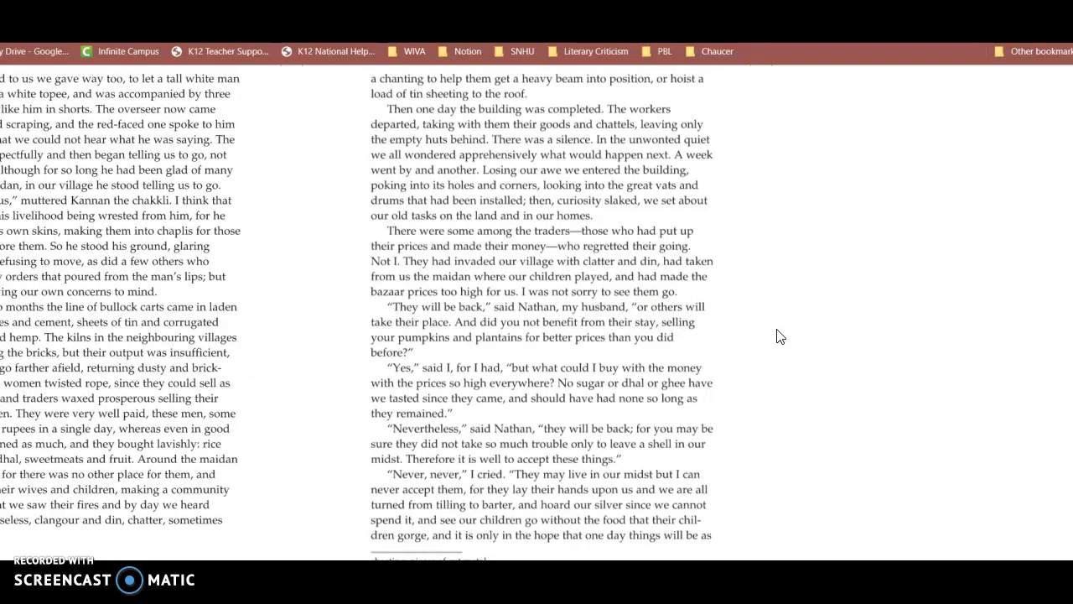
scroll("down", 3)
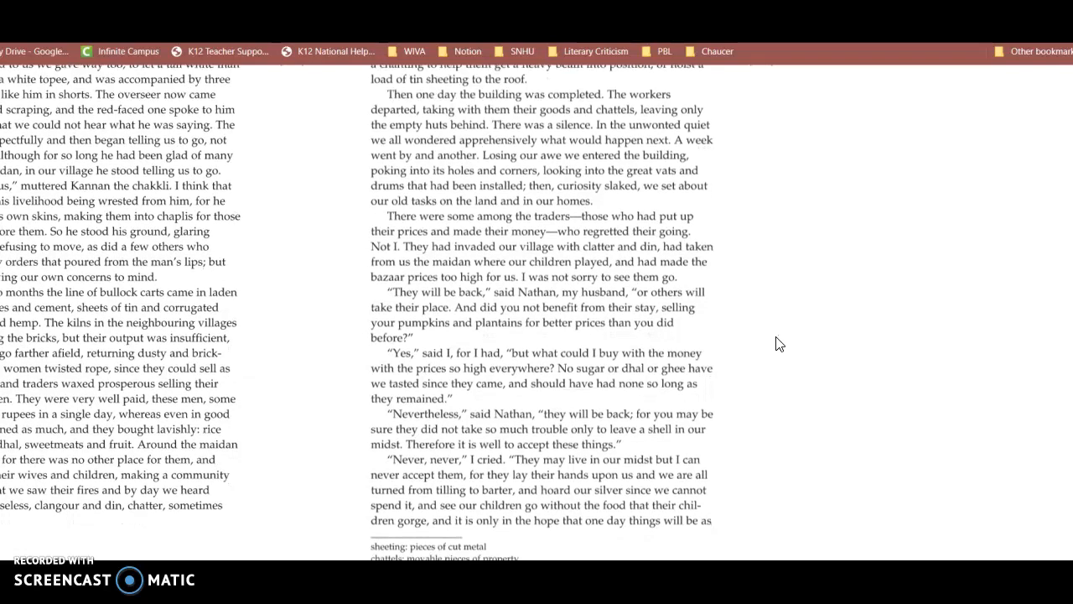
scroll("down", 3)
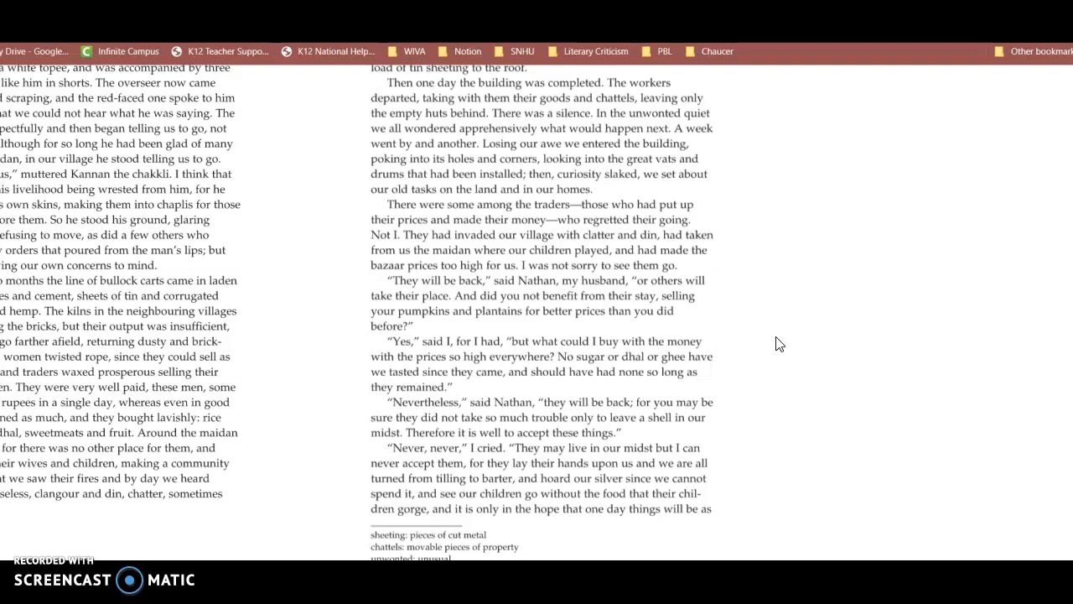
scroll("down", 3)
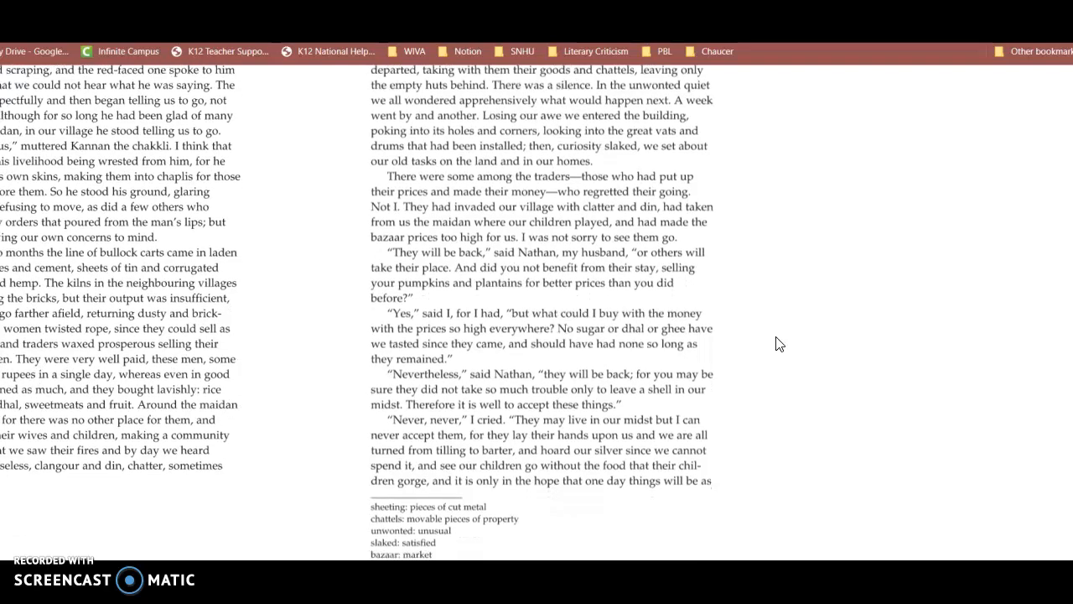
scroll("down", 3)
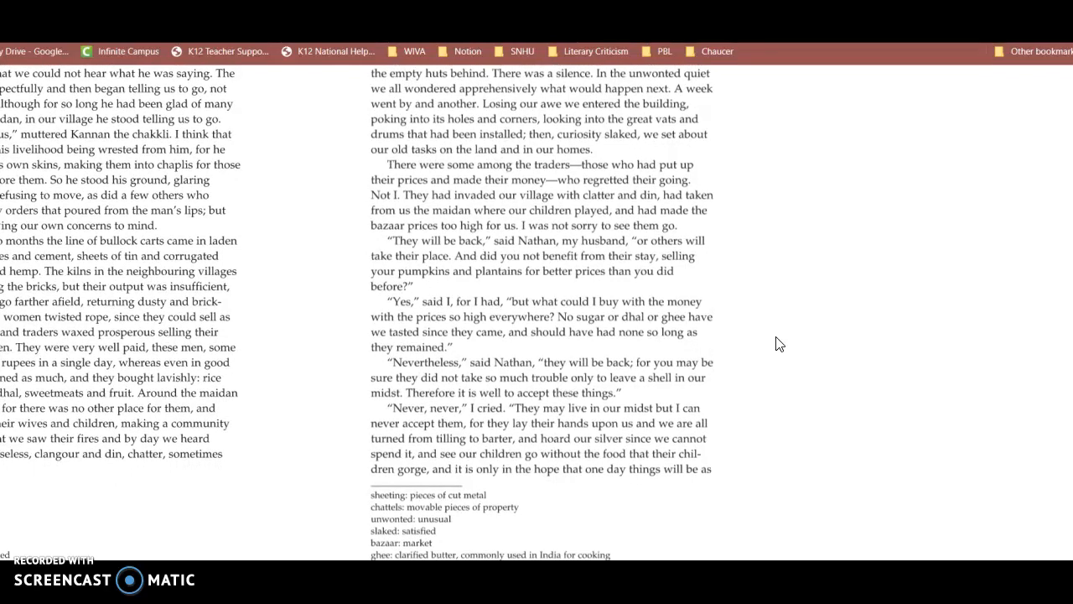
scroll("down", 3)
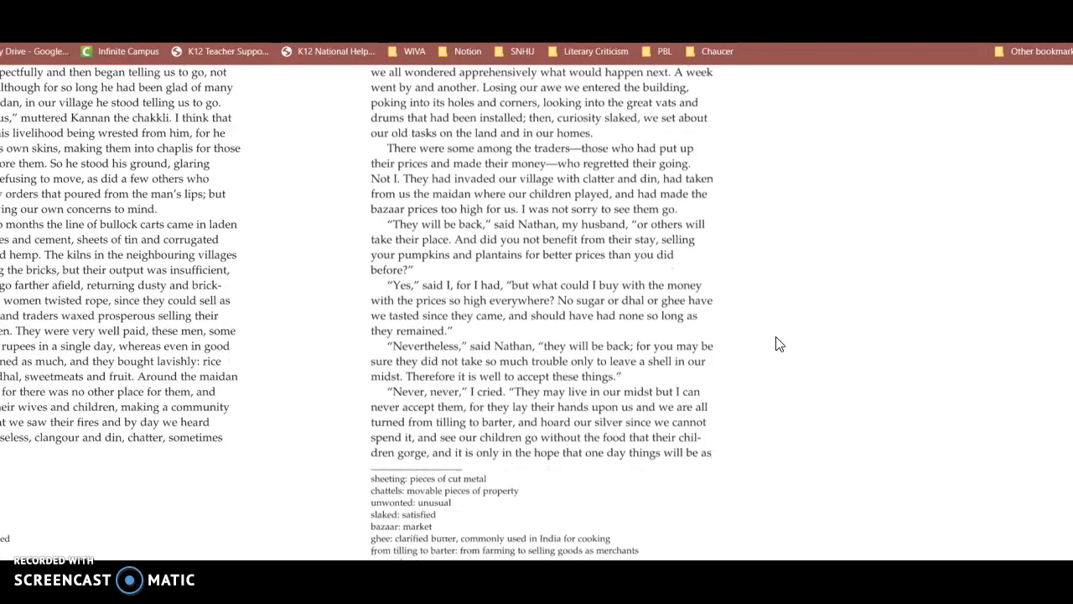
scroll("down", 3)
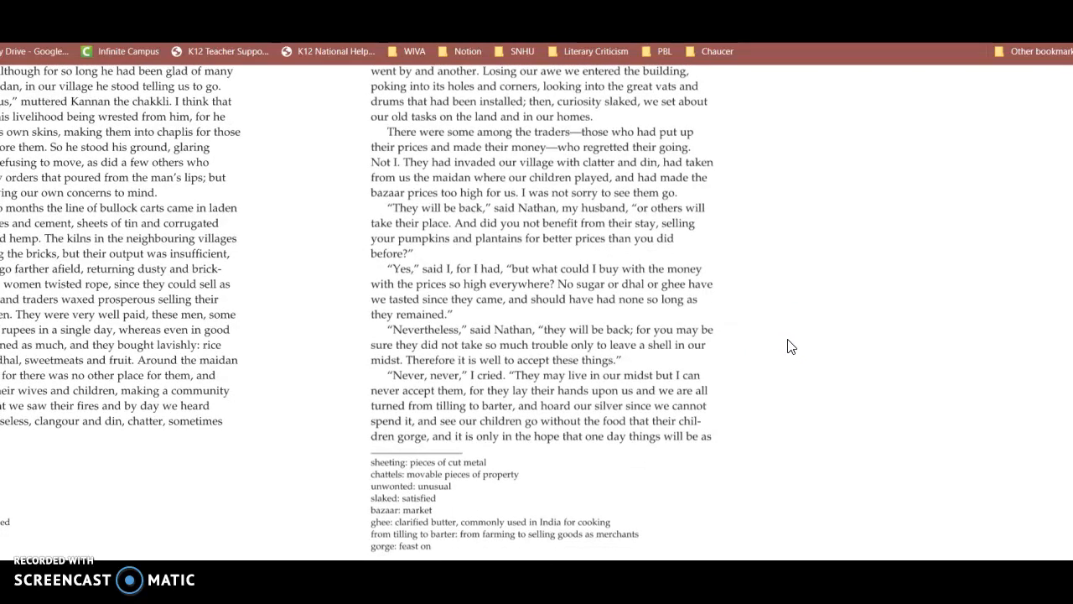
scroll("down", 3)
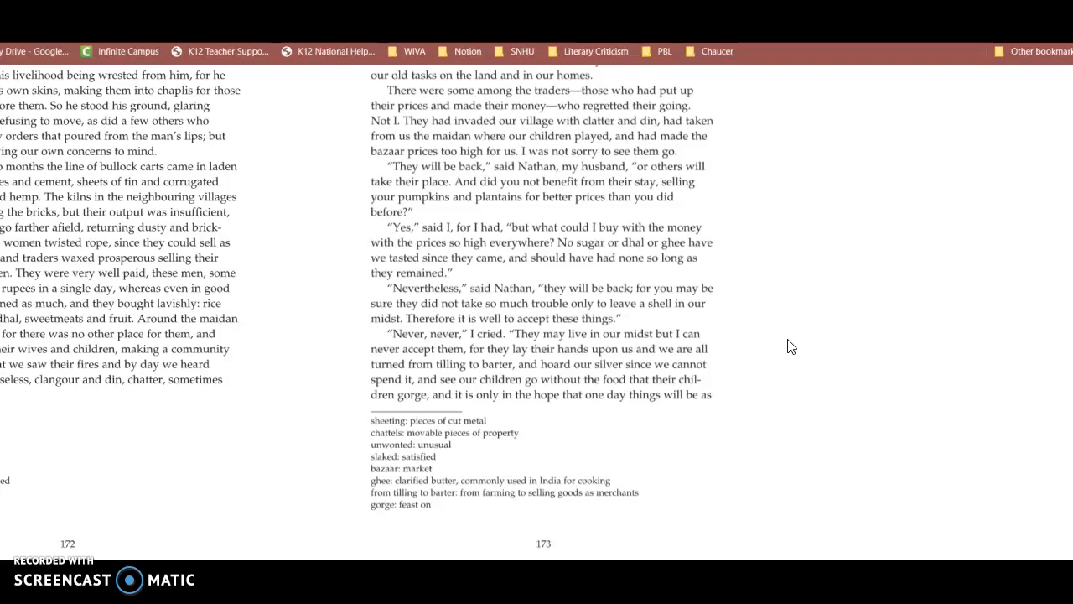
mouse_move(785, 350)
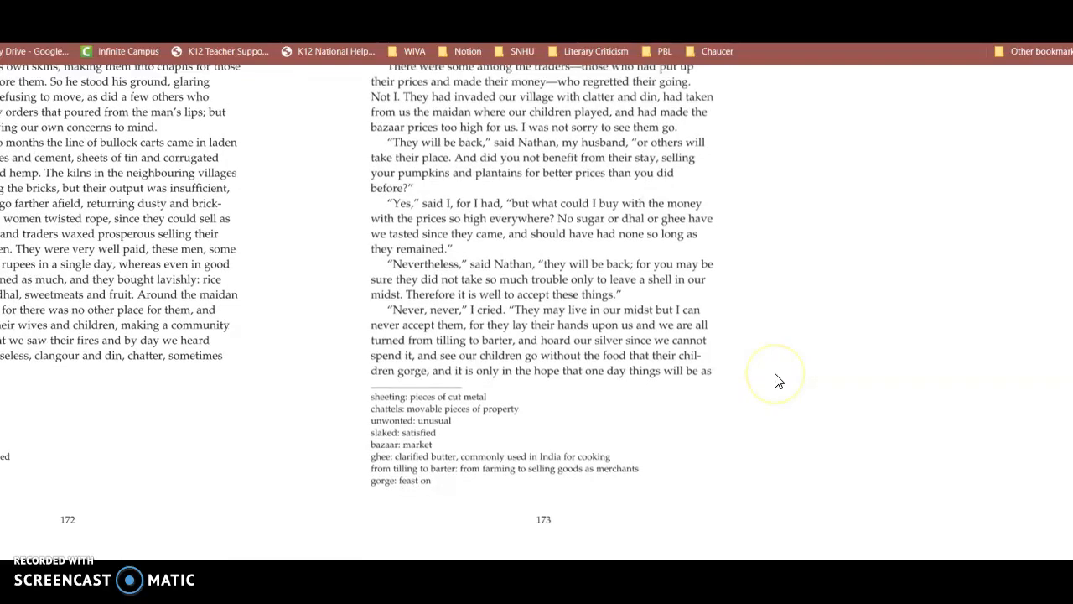
scroll("down", 3)
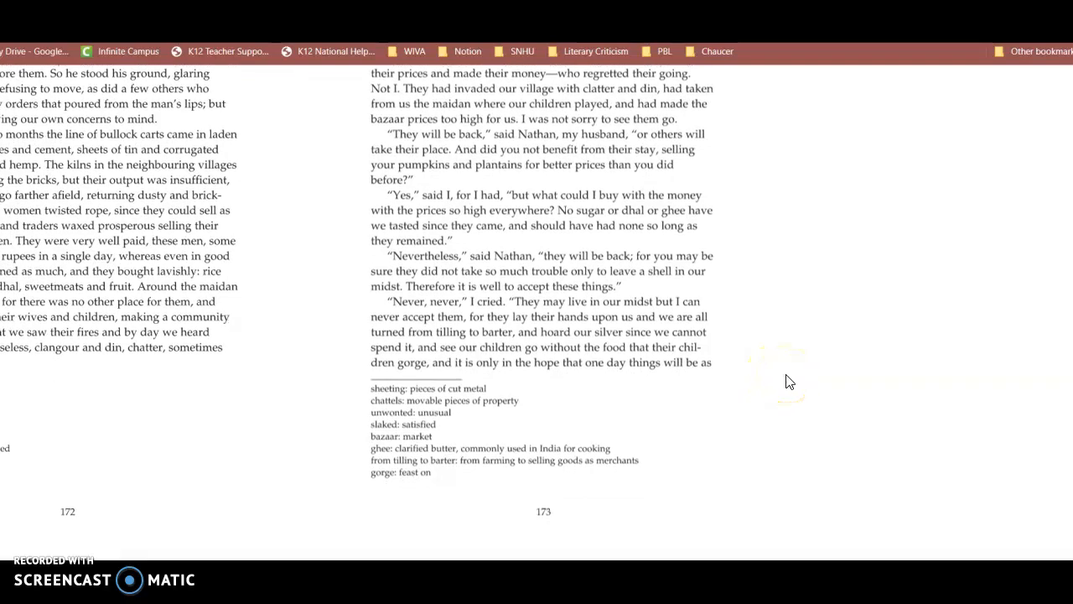
scroll("down", 3)
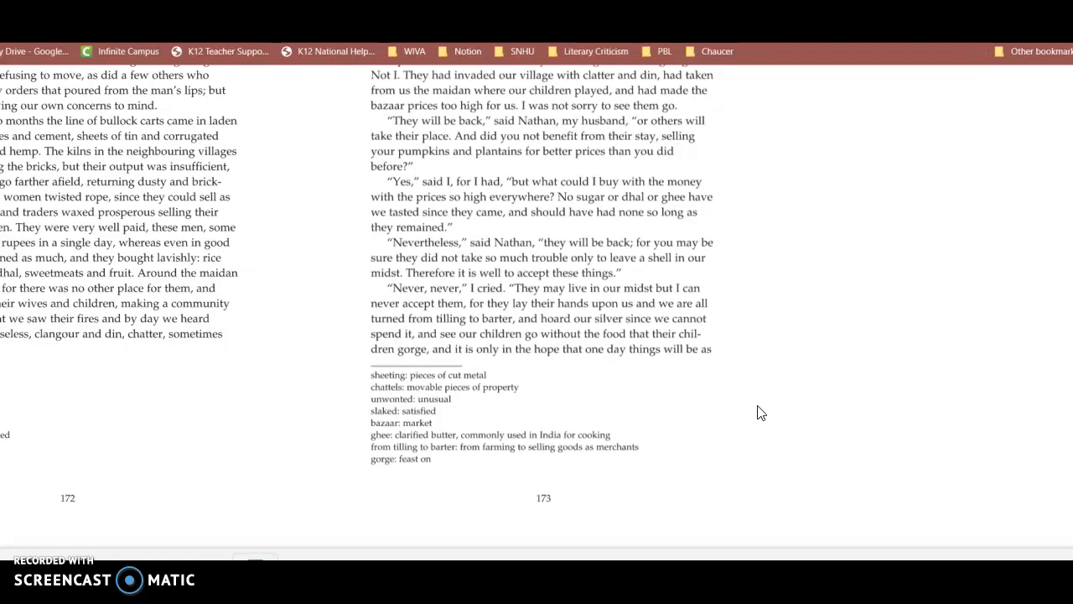
Turn to pages 174–175 where the traders return with the tannery workers.
left_click(724, 433)
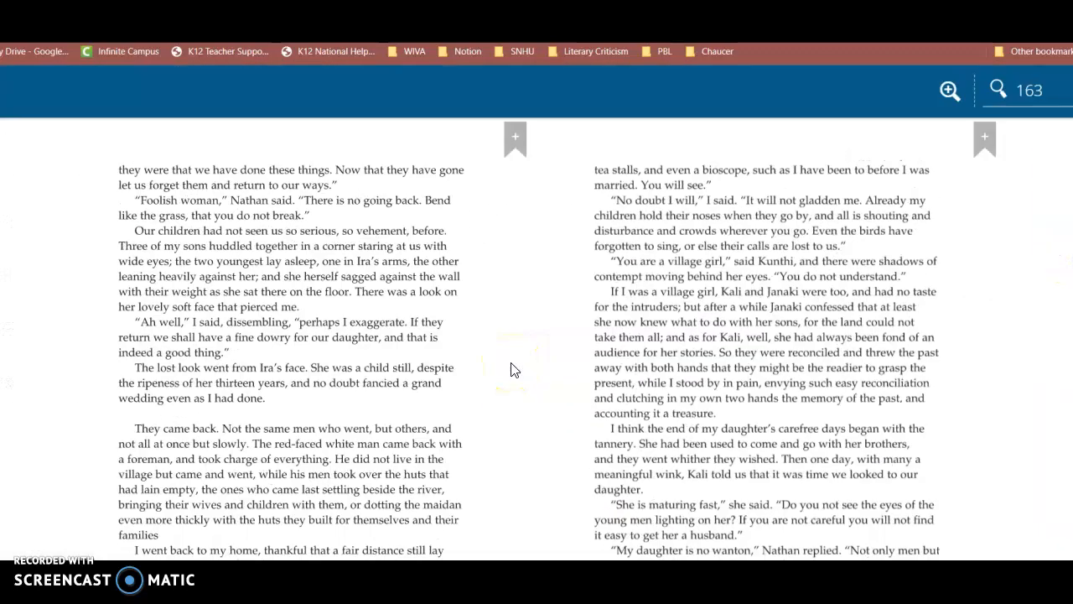
scroll("down", 3)
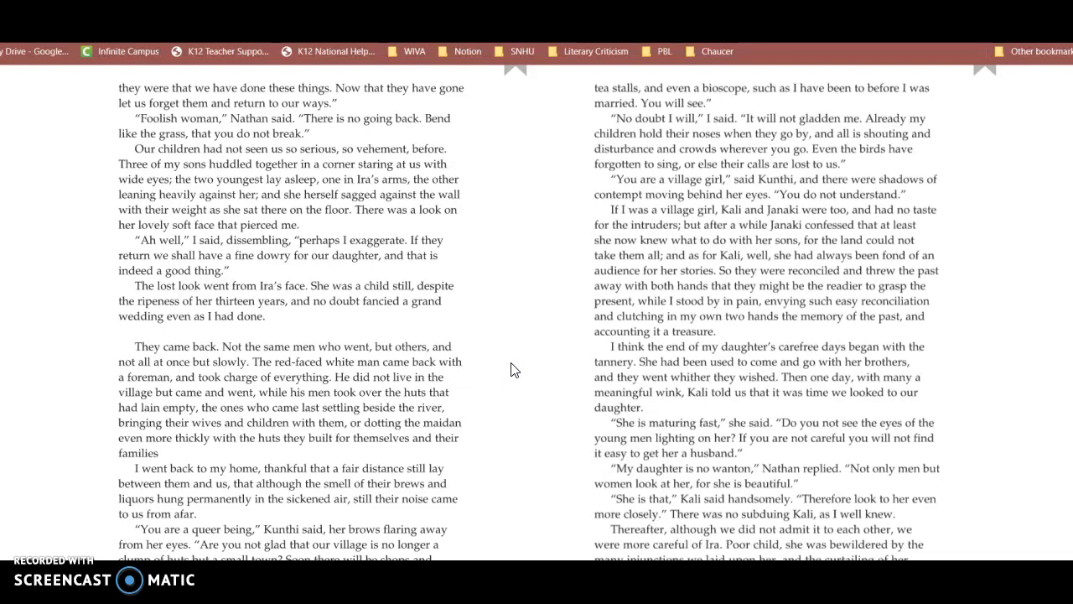
scroll("down", 3)
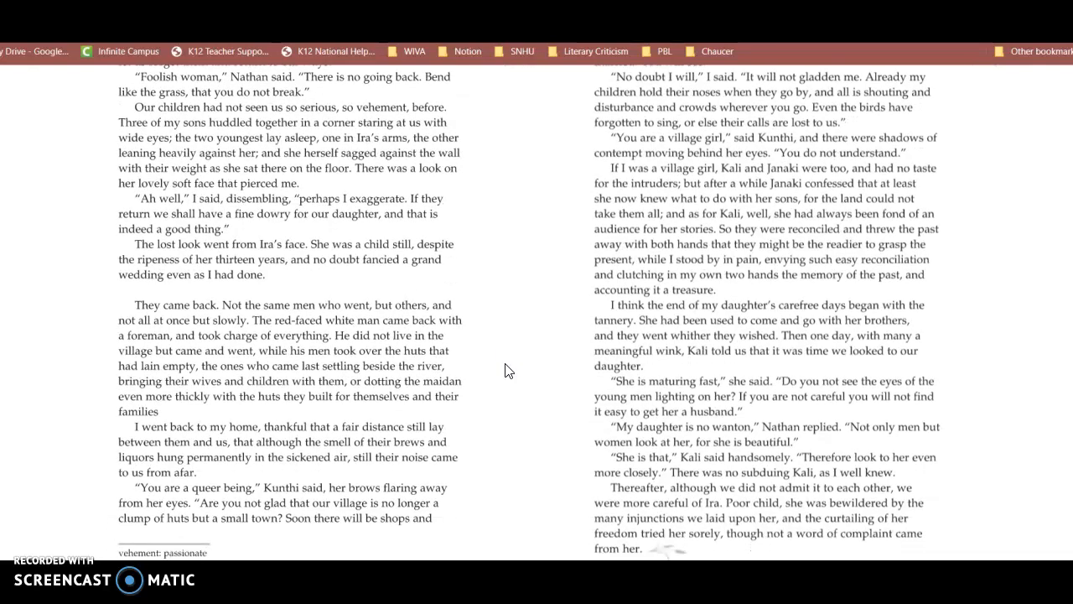
scroll("down", 3)
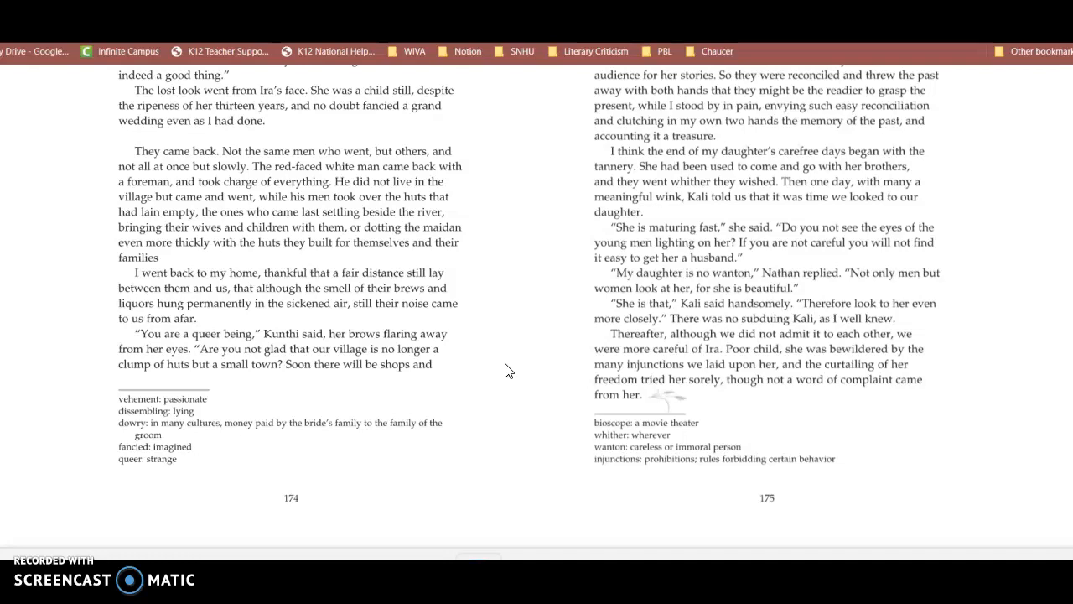
mouse_move(495, 399)
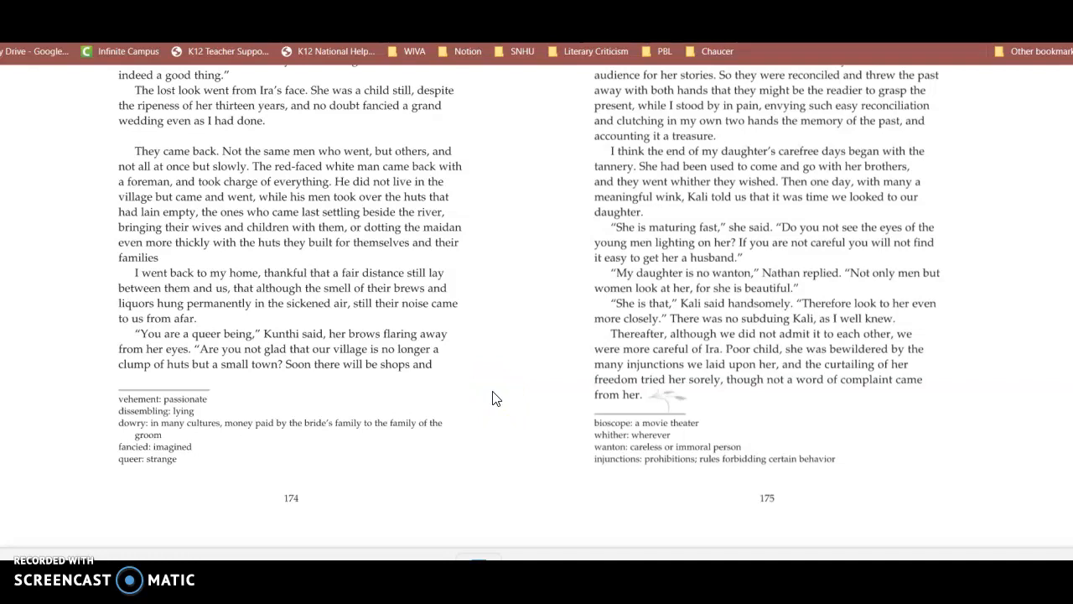
left_click(478, 402)
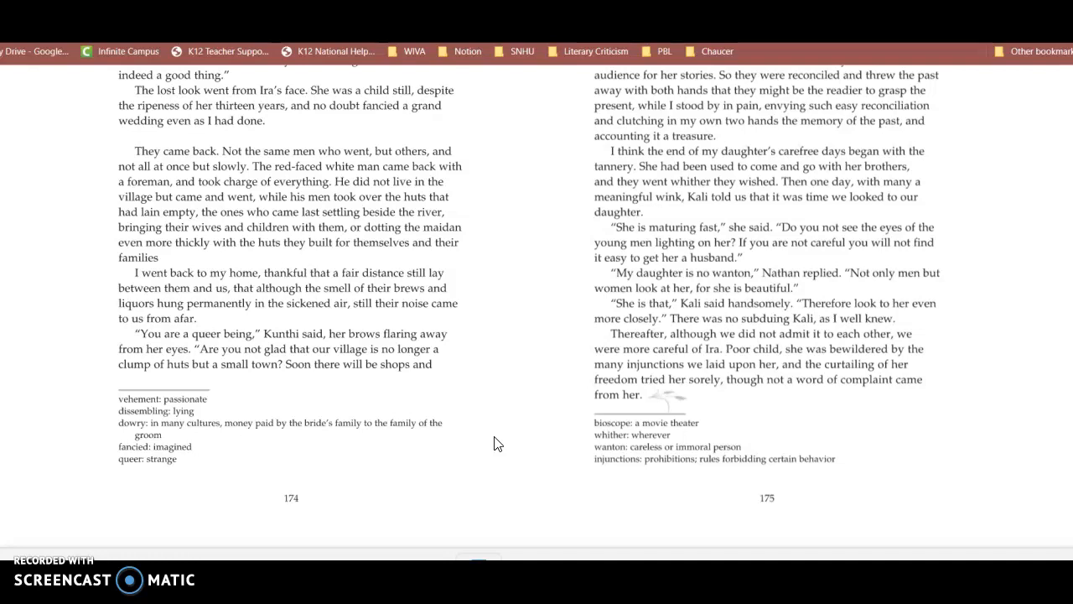
left_click(503, 423)
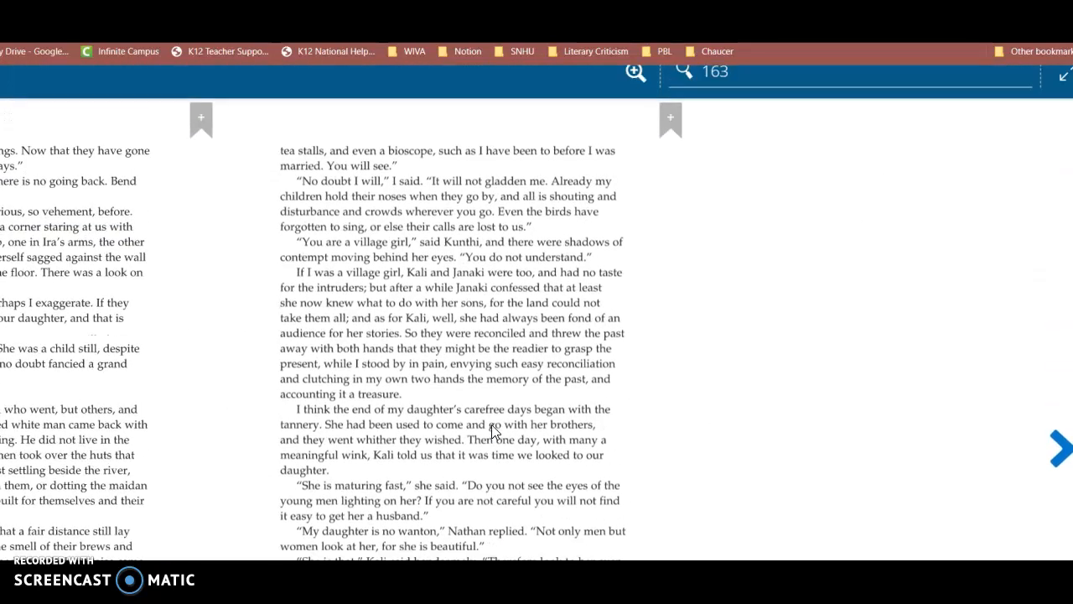
left_click(687, 412)
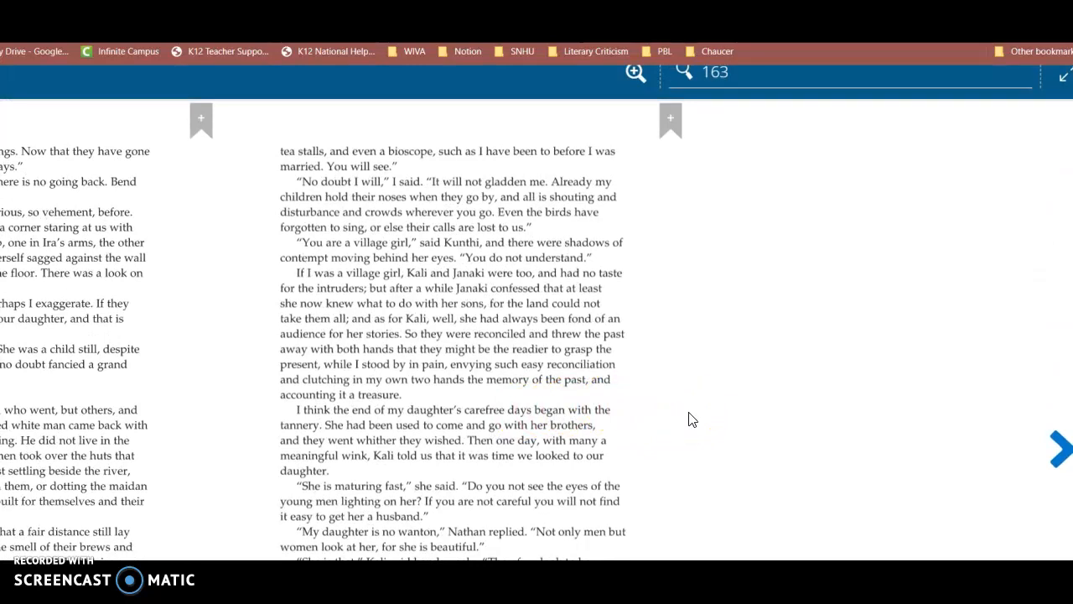
left_click(677, 382)
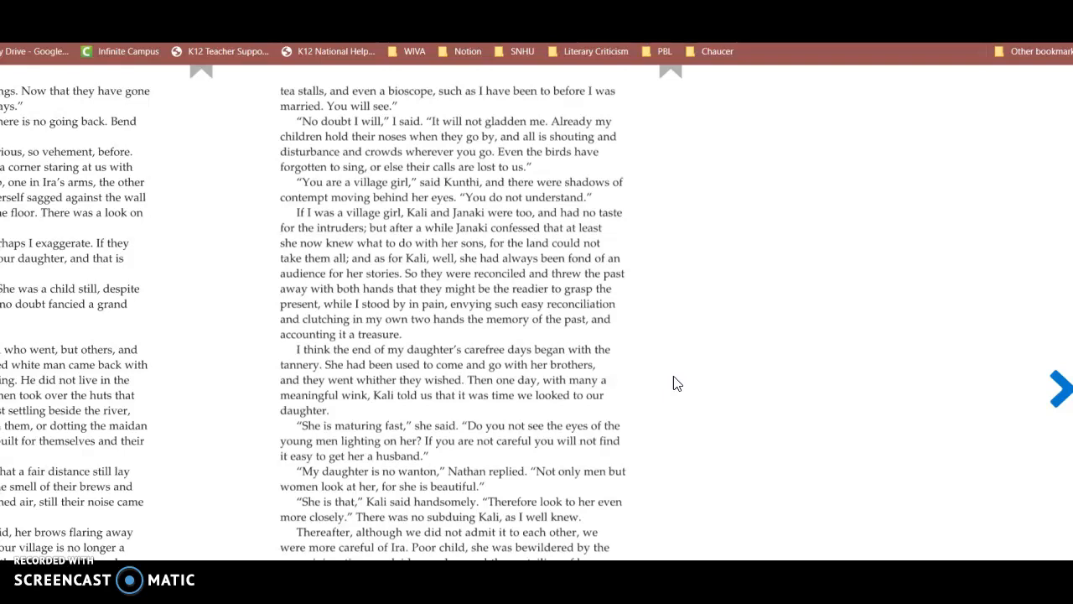
mouse_move(688, 385)
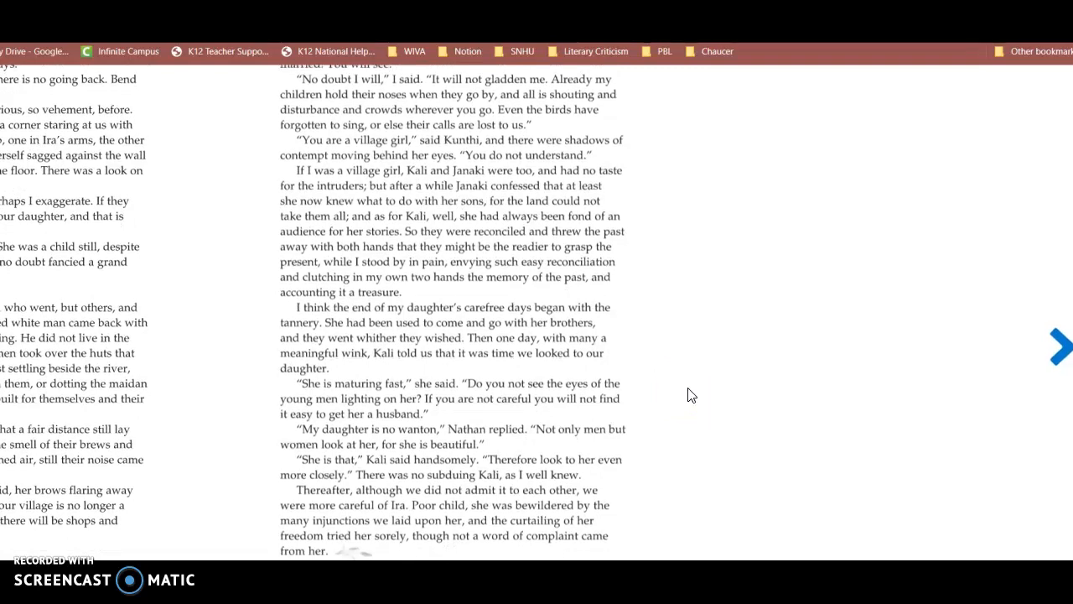
scroll("down", 3)
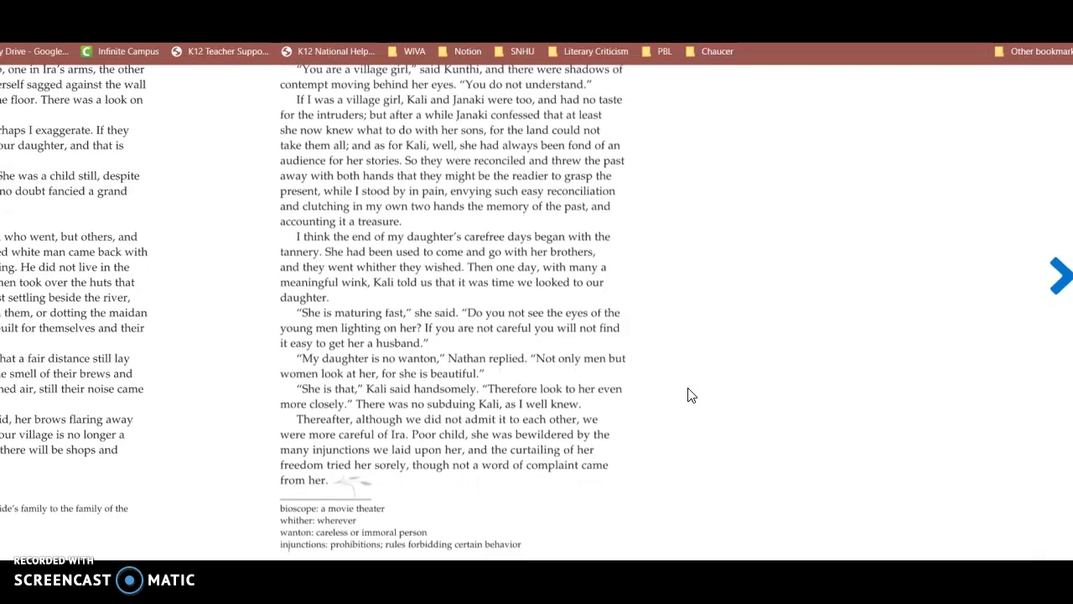
scroll("down", 3)
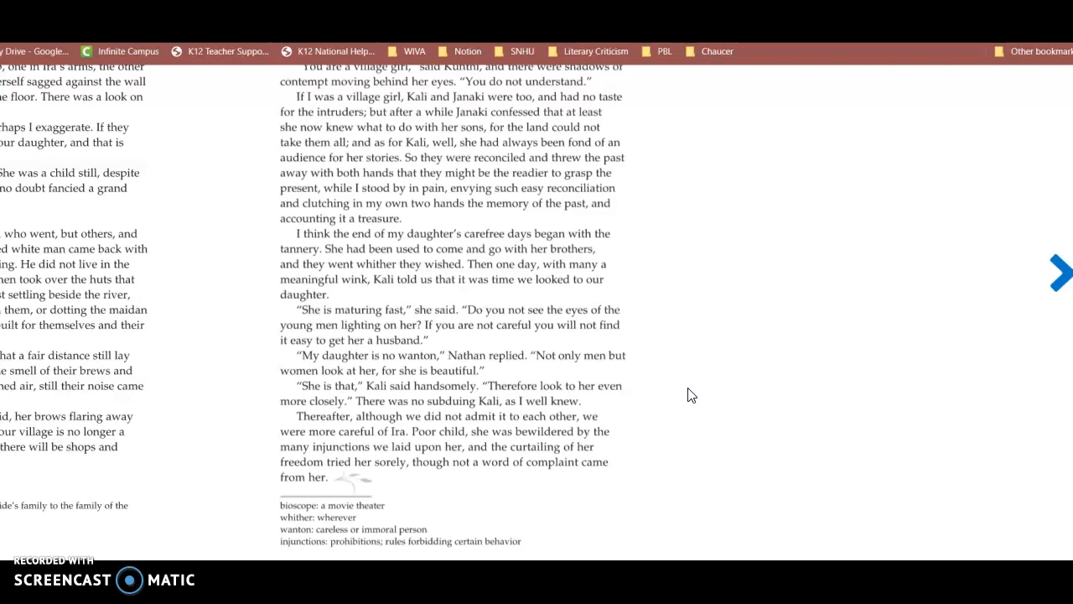
scroll("down", 3)
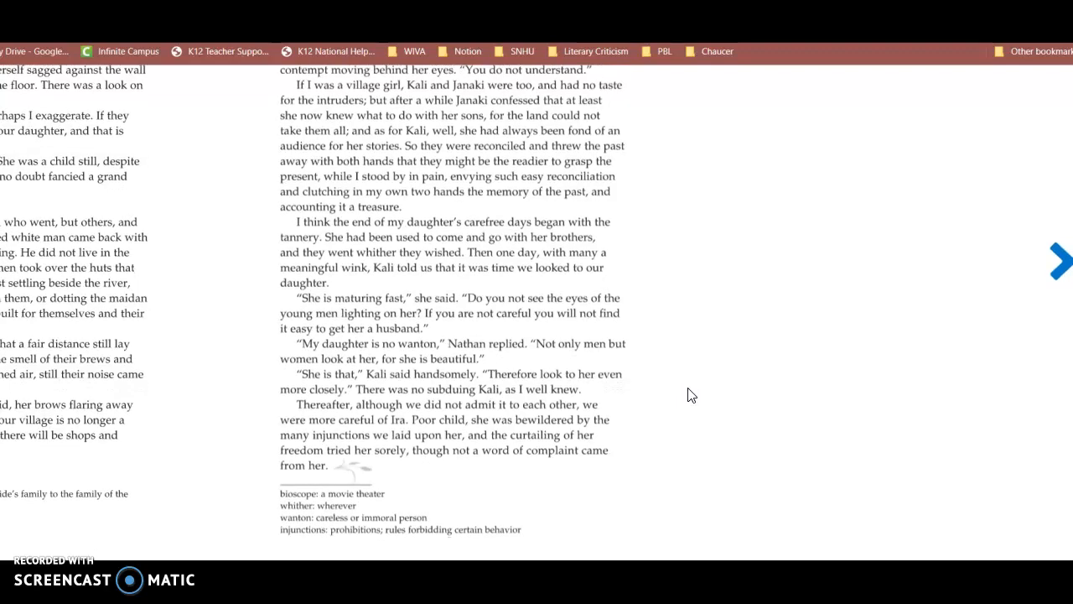
scroll("down", 3)
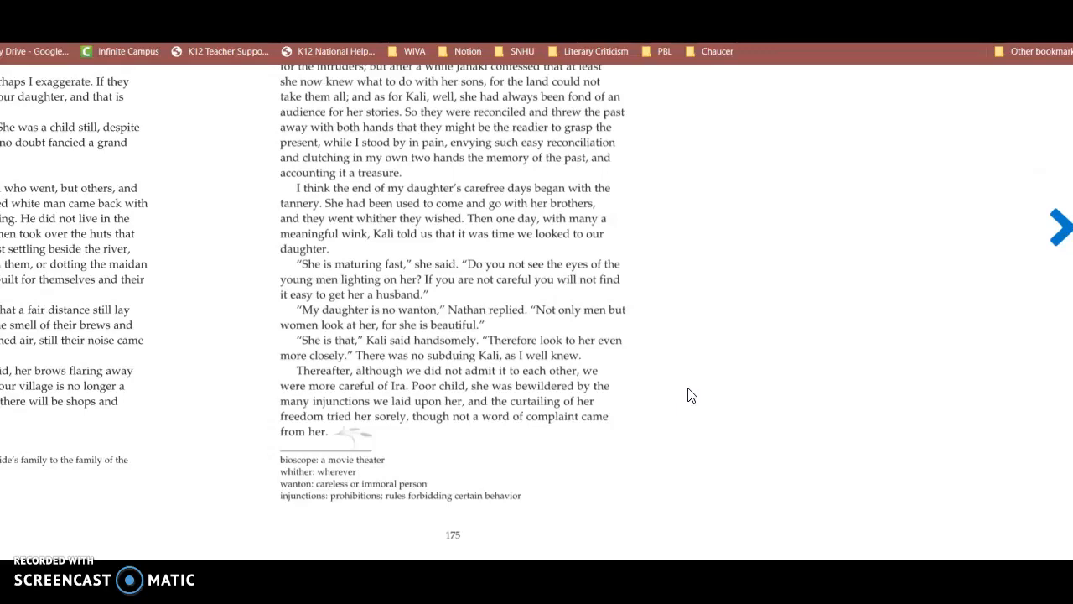
Finish page 175 and turn to page 177, the index of authors and titles.
scroll("down", 3)
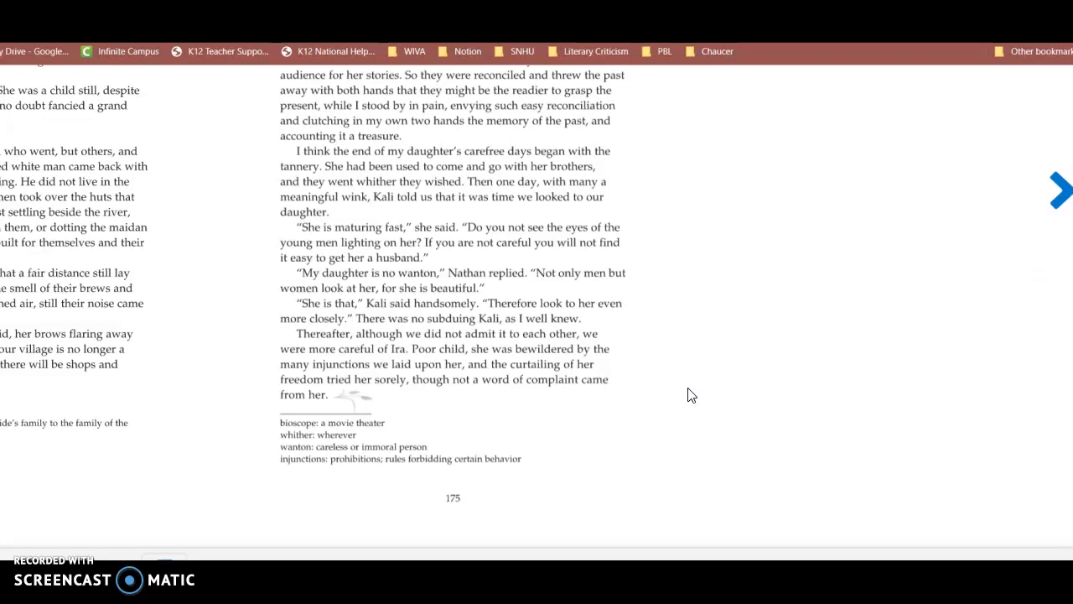
mouse_move(684, 383)
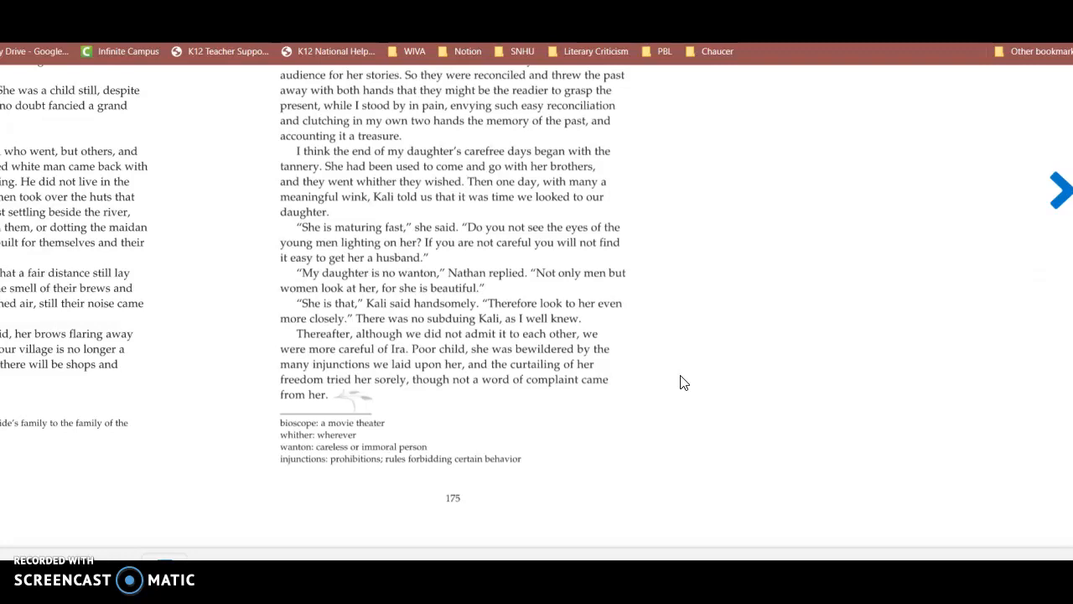
mouse_move(679, 389)
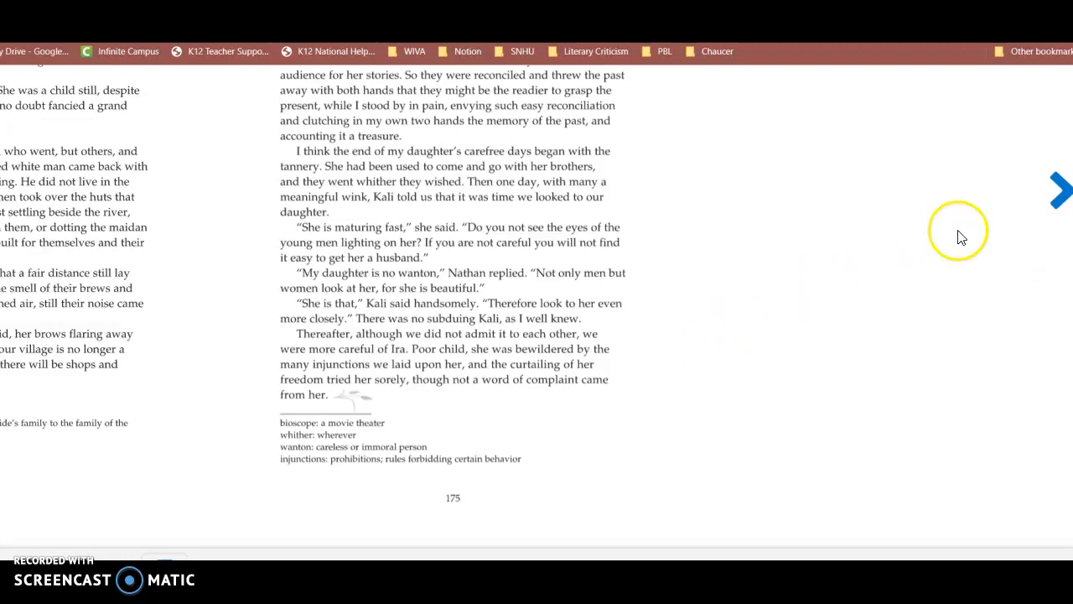
left_click(1058, 190)
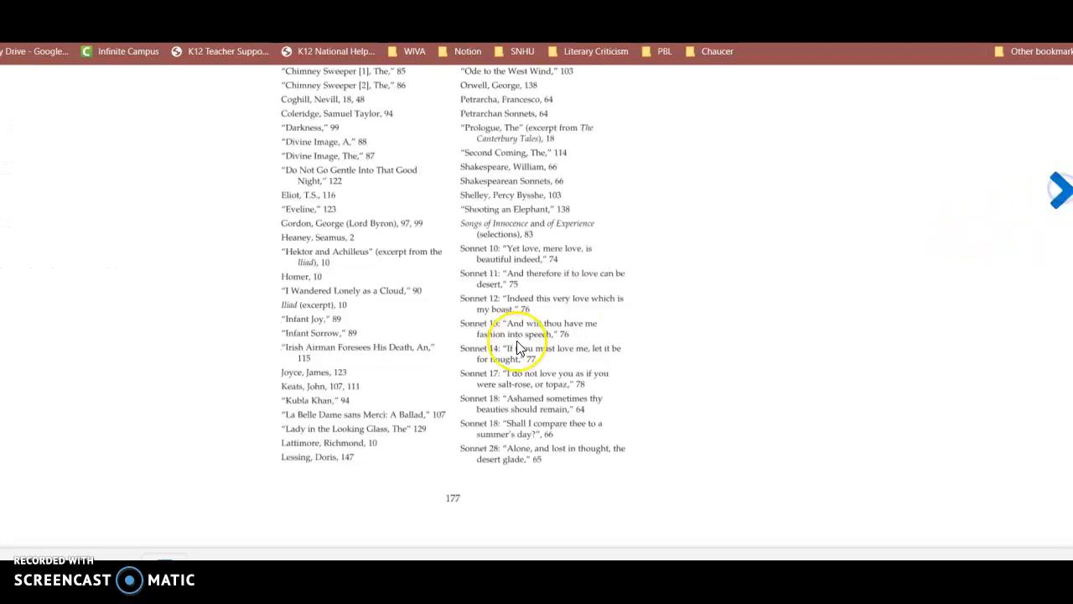